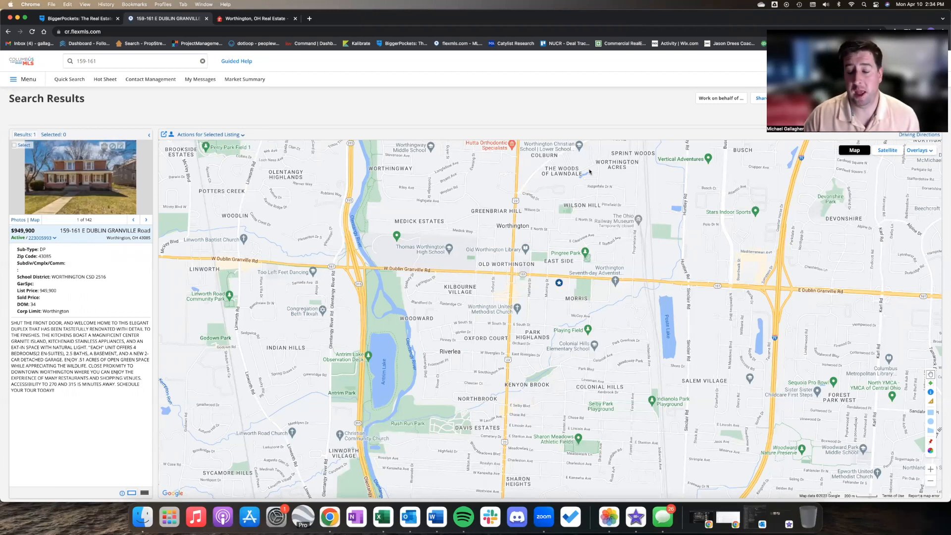
{"action": "mouse_move", "coordinate": [546, 253]}
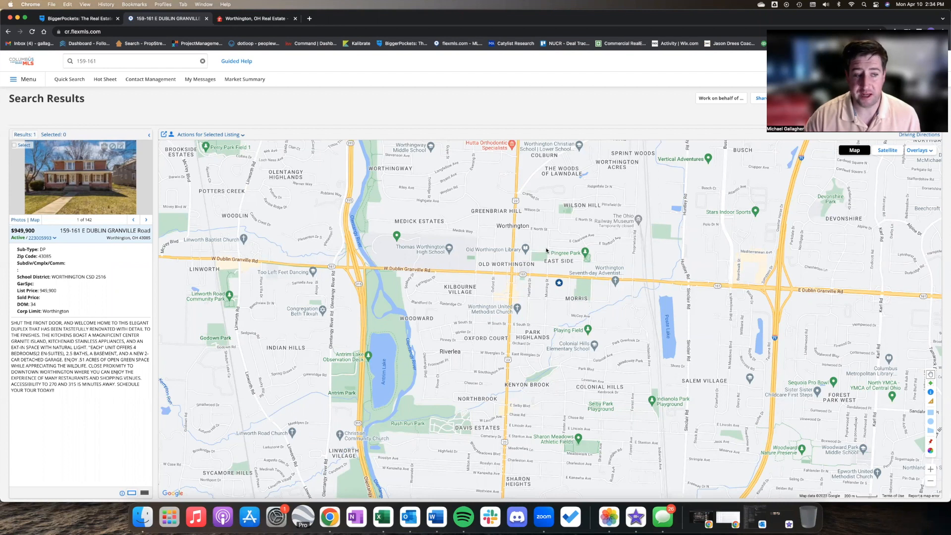
{"action": "mouse_move", "coordinate": [762, 297]}
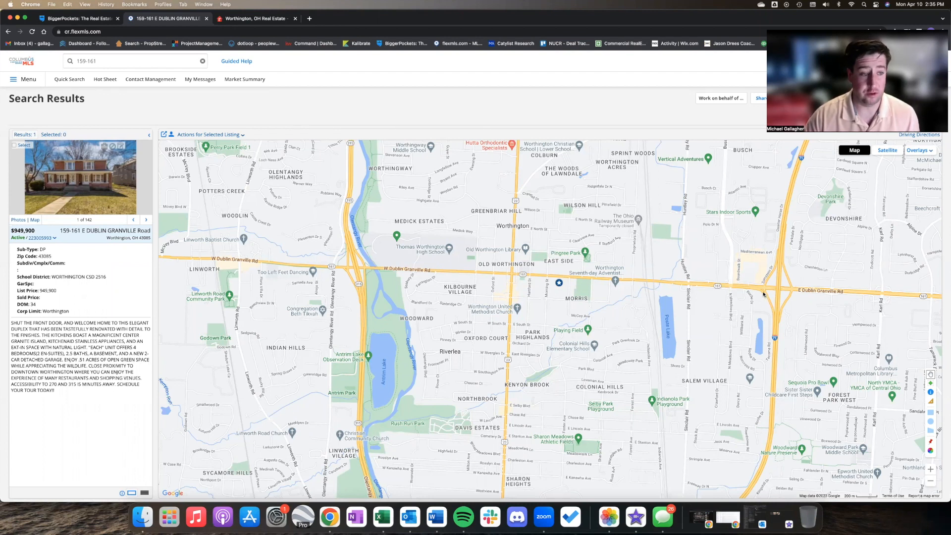
{"action": "mouse_move", "coordinate": [736, 304]}
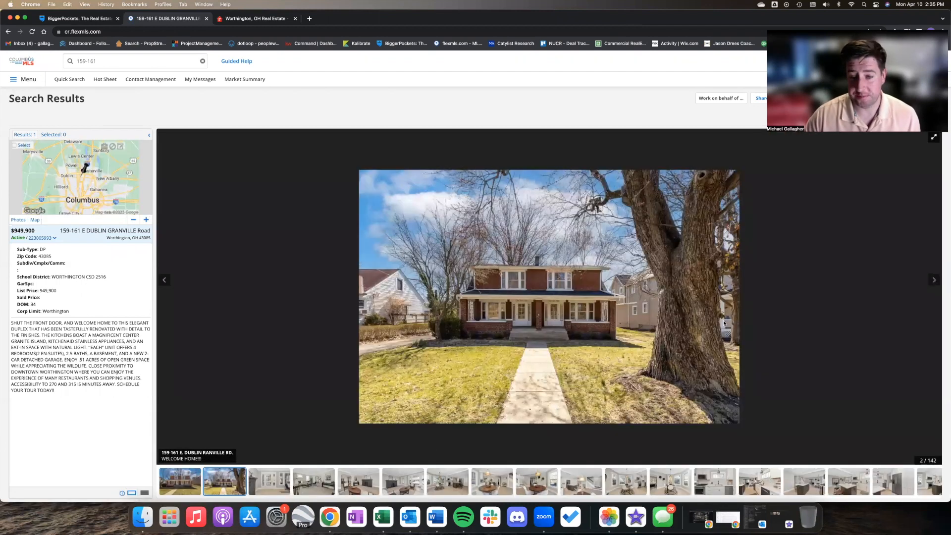
Step: Browse the duplex's eat-in dining and kitchen island photos, then return to the map
{"action": "left_click", "coordinate": [933, 280]}
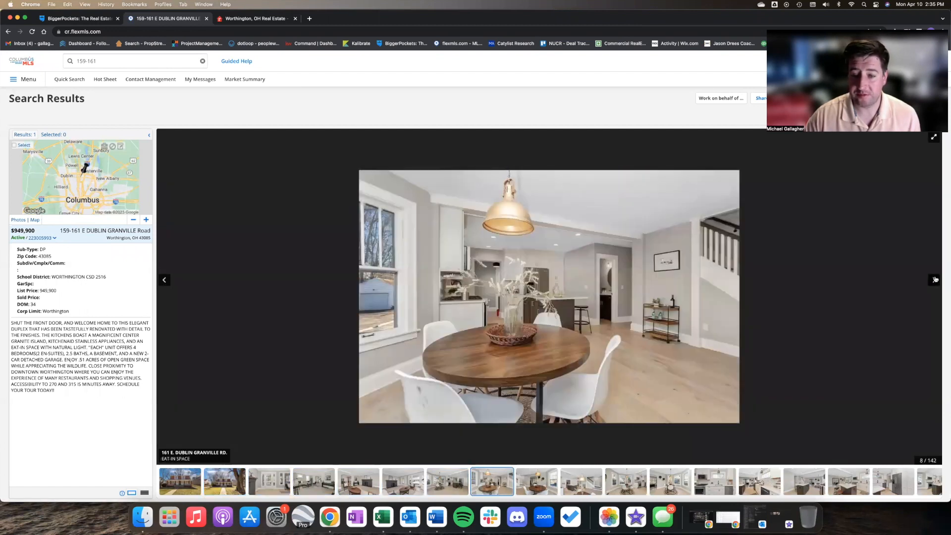
{"action": "left_click", "coordinate": [670, 482]}
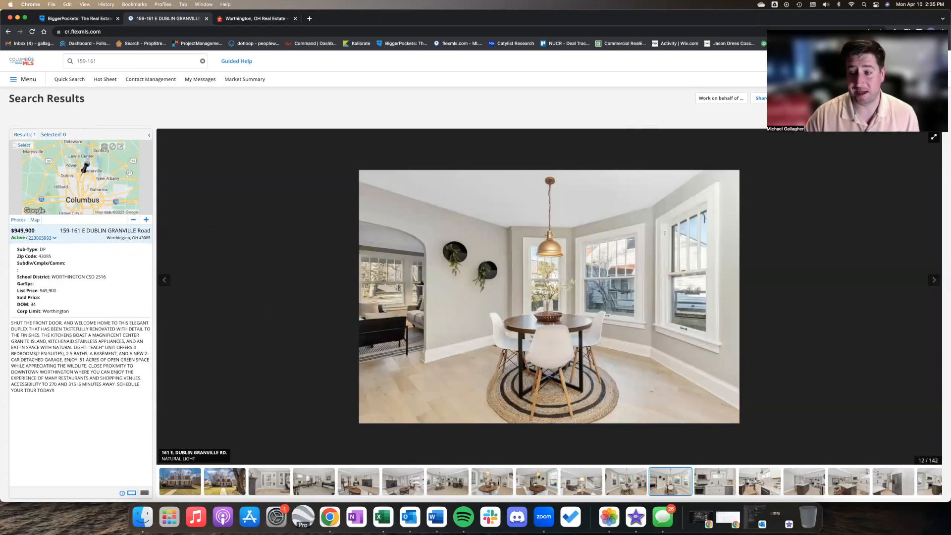
{"action": "left_click", "coordinate": [934, 280]}
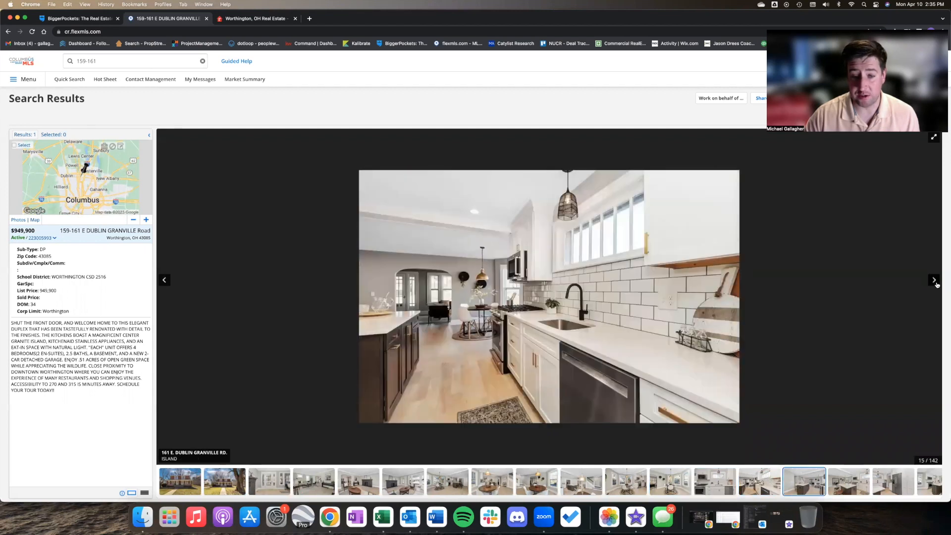
{"action": "left_click", "coordinate": [933, 280]}
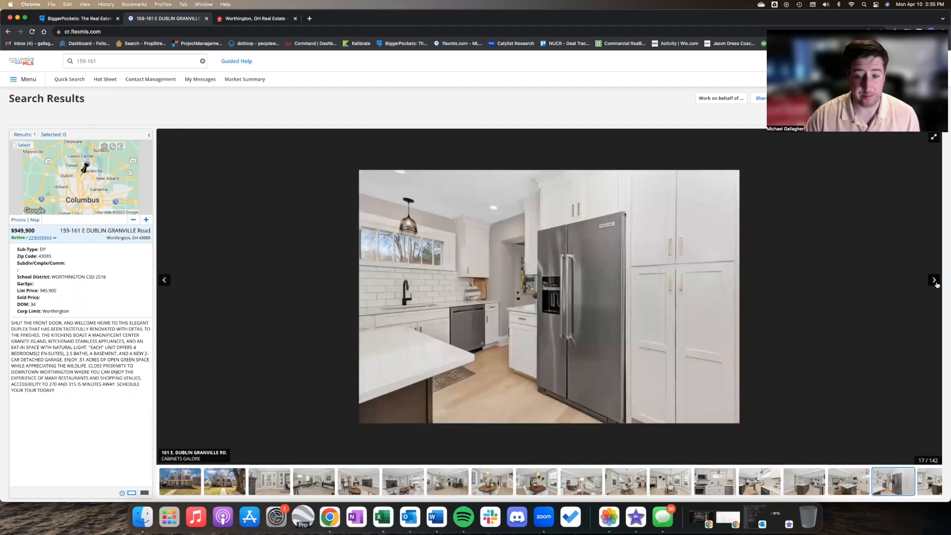
{"action": "left_click", "coordinate": [934, 280]}
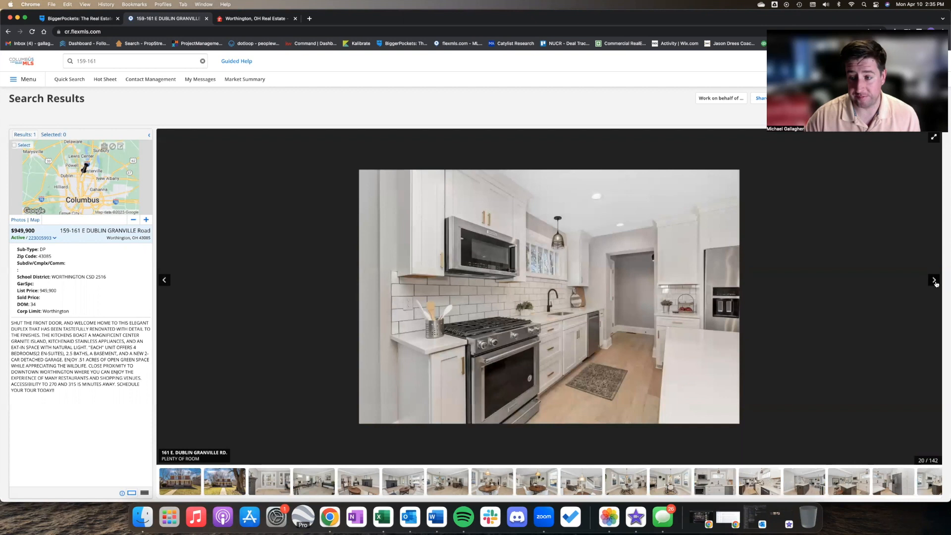
{"action": "left_click", "coordinate": [934, 280]}
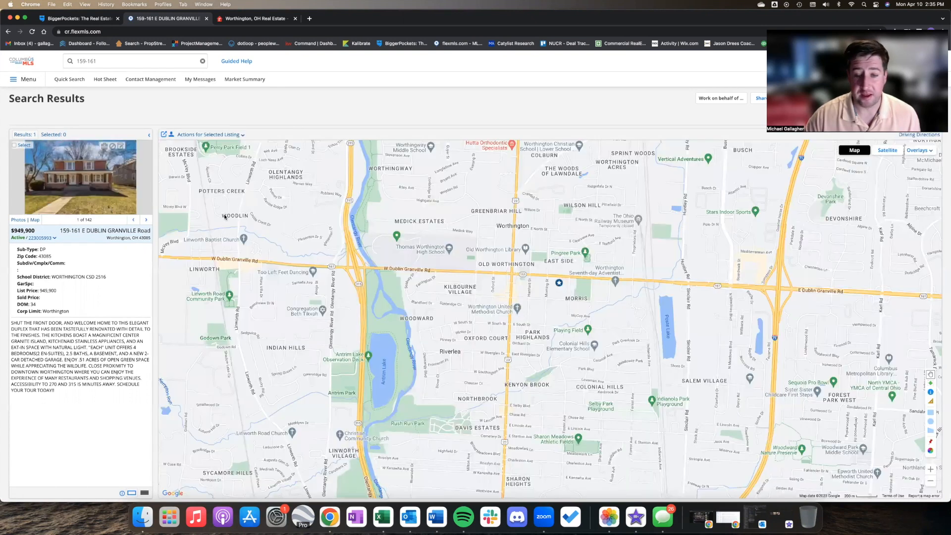
{"action": "mouse_move", "coordinate": [419, 266]}
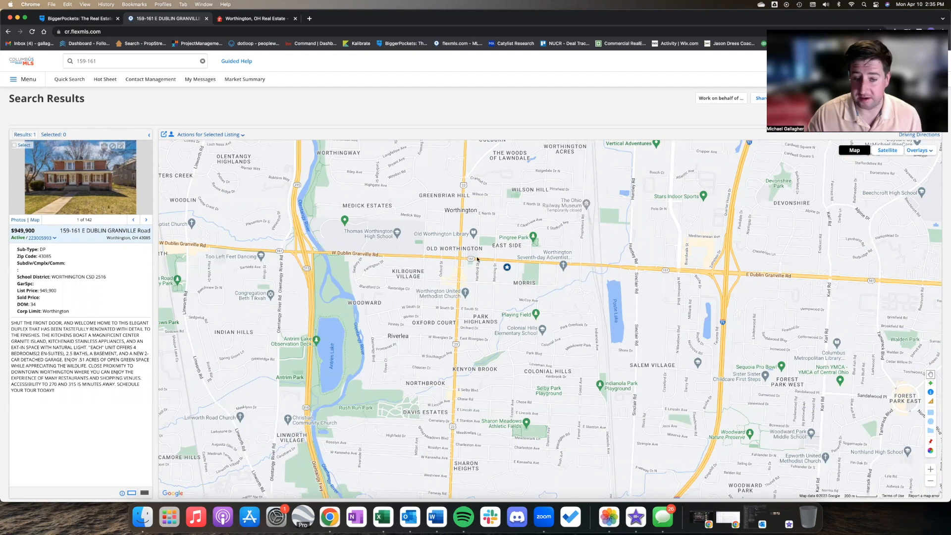
{"action": "mouse_move", "coordinate": [453, 287]}
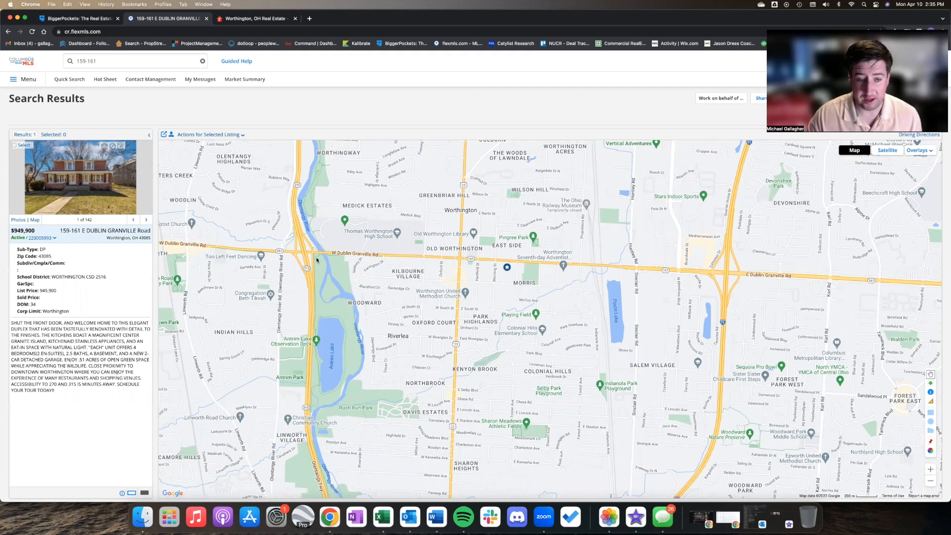
{"action": "mouse_move", "coordinate": [316, 421]}
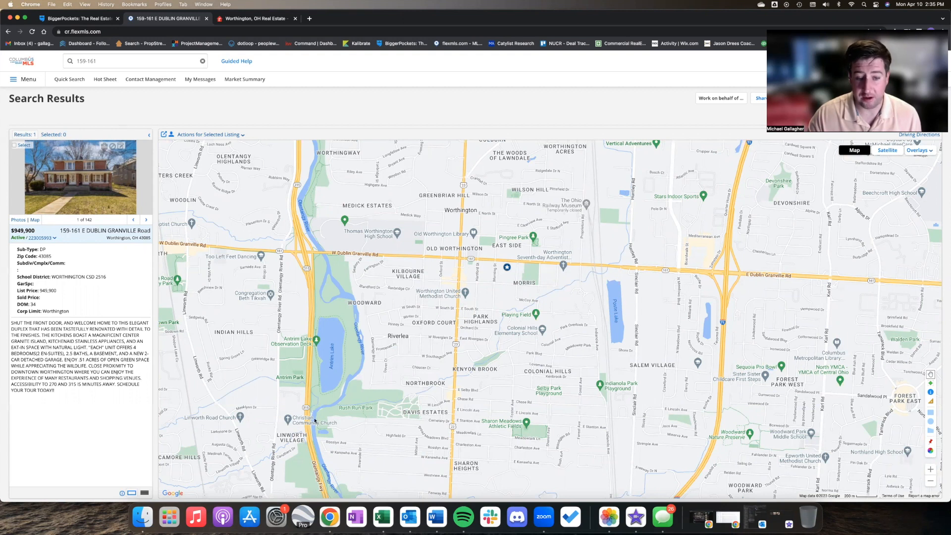
{"action": "mouse_move", "coordinate": [789, 252]}
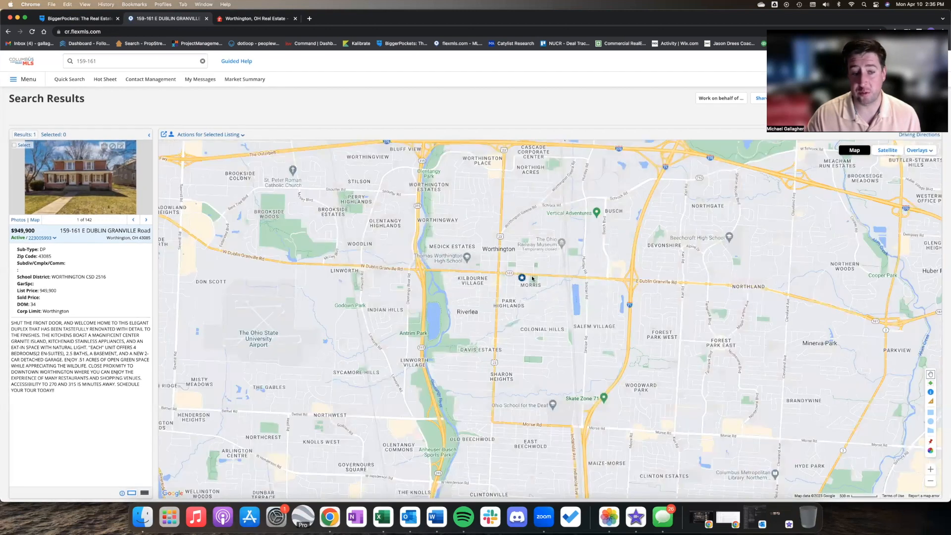
{"action": "mouse_move", "coordinate": [502, 262]}
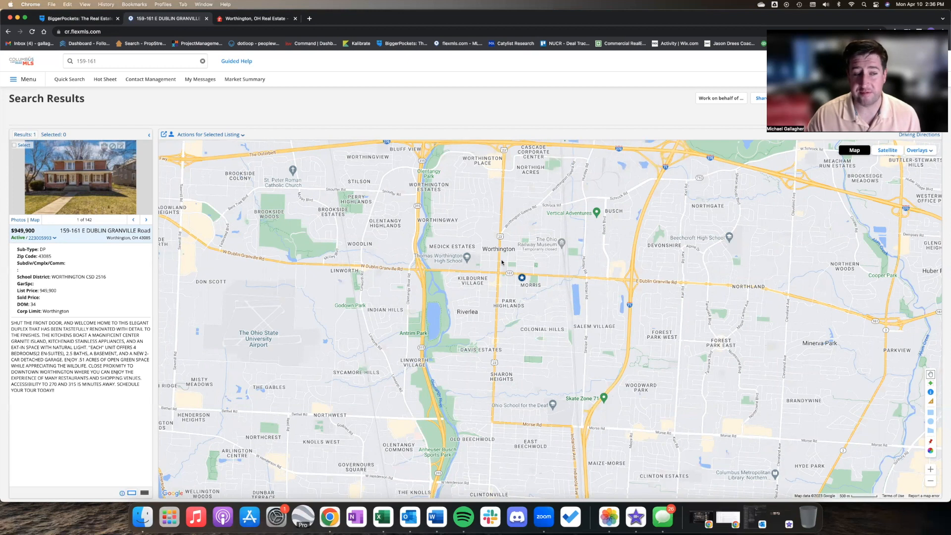
{"action": "mouse_move", "coordinate": [541, 255]}
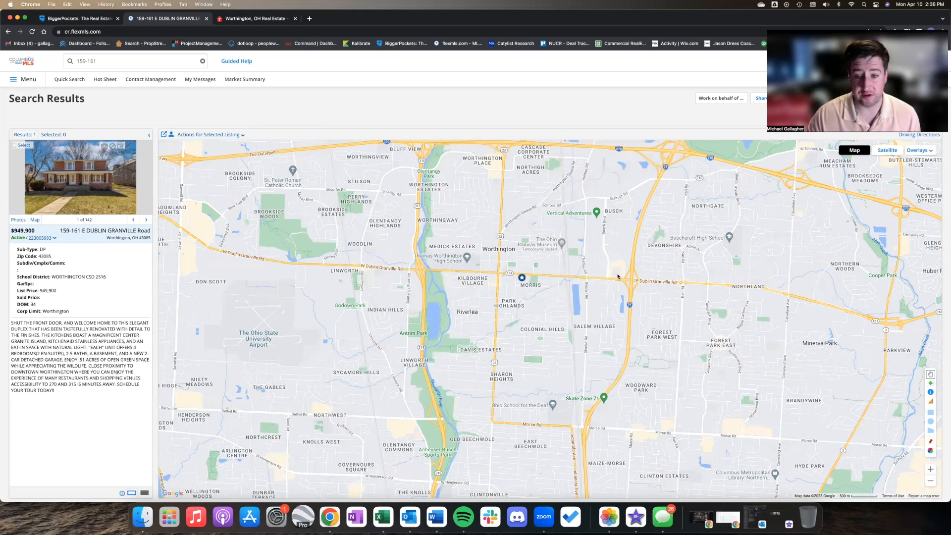
Step: Switch to realtor.com's Worthington, OH homes-for-sale results
{"action": "left_click", "coordinate": [260, 18]}
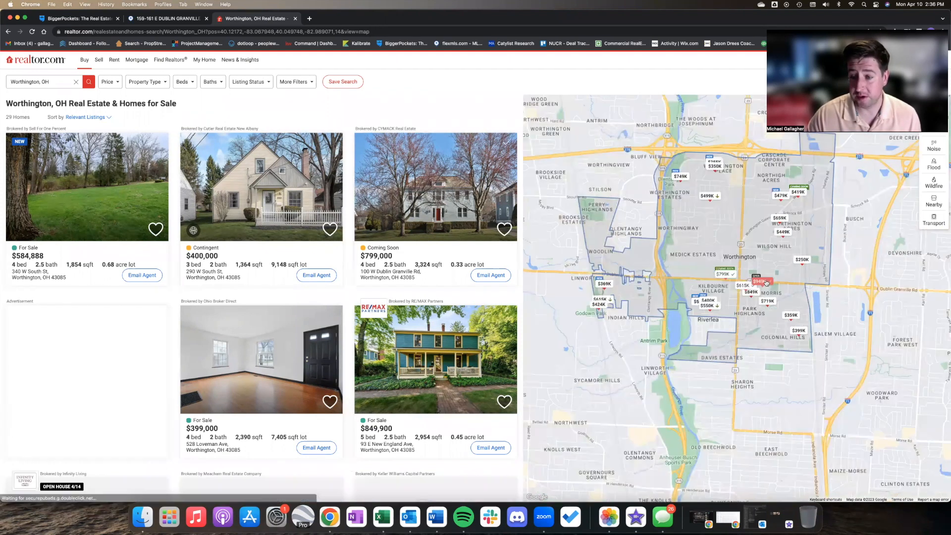
Step: Zoom the map near Old Worthington to 16 homes and preview the $615K contingent house
{"action": "left_click", "coordinate": [760, 280]}
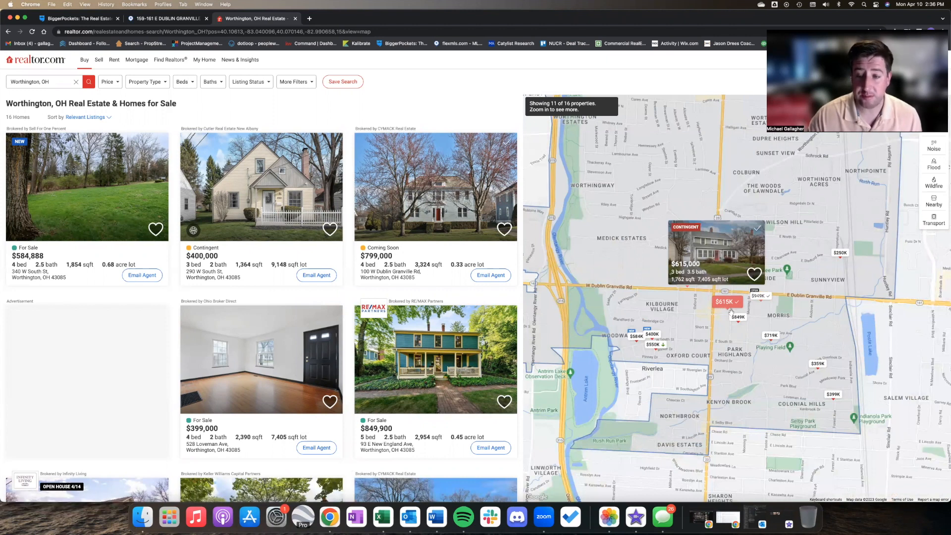
{"action": "left_click", "coordinate": [714, 249]}
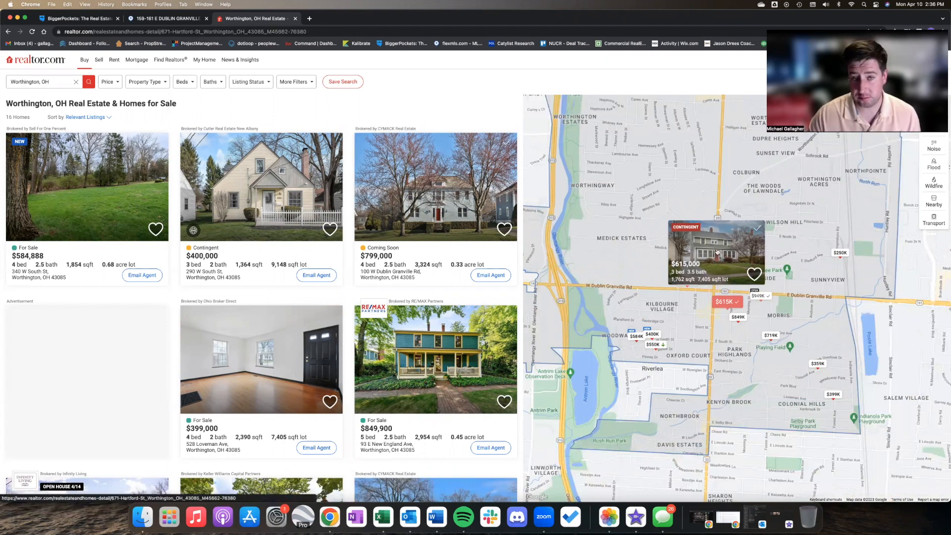
Step: Open the 671 Hartford St listing and browse its Kitchen and Bathrooms photos
{"action": "left_click", "coordinate": [704, 249]}
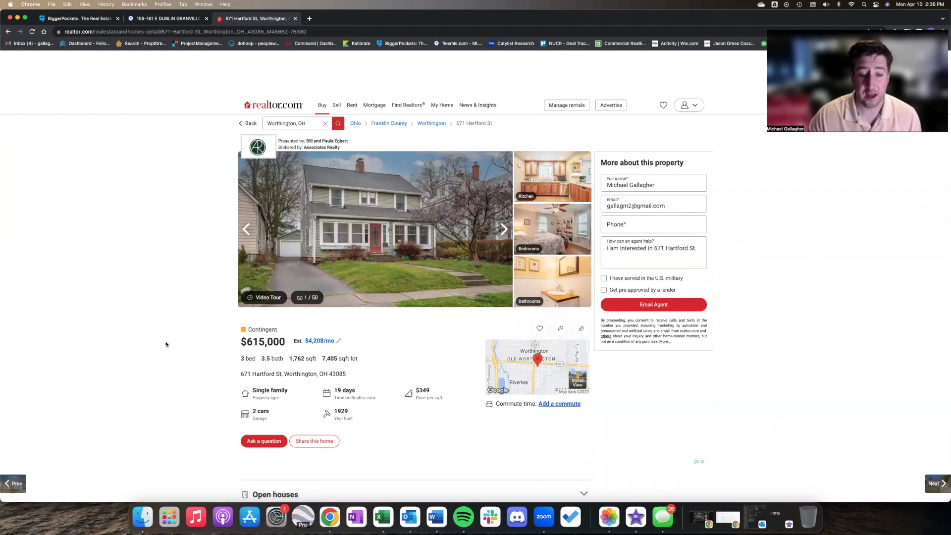
{"action": "scroll", "scroll_direction": "down", "scroll_amount": 3}
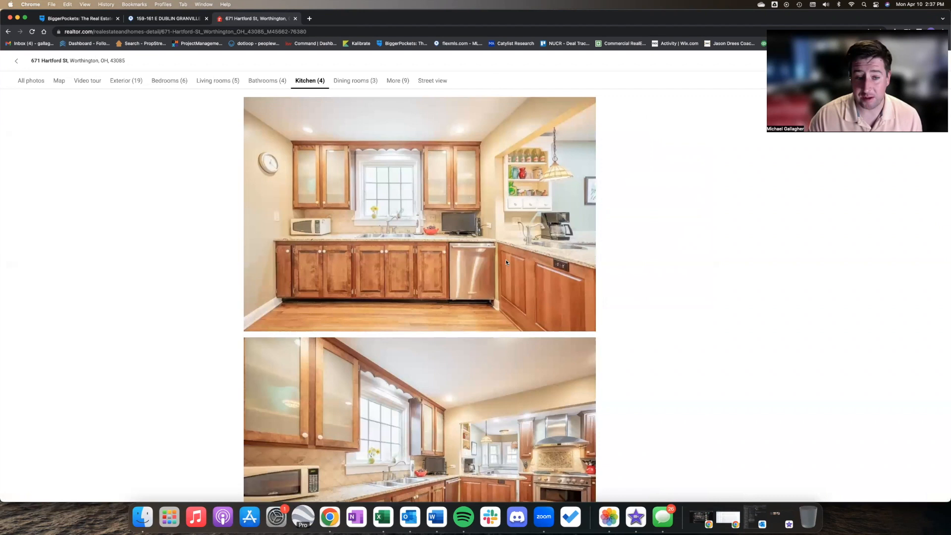
{"action": "scroll", "scroll_direction": "down", "scroll_amount": 3}
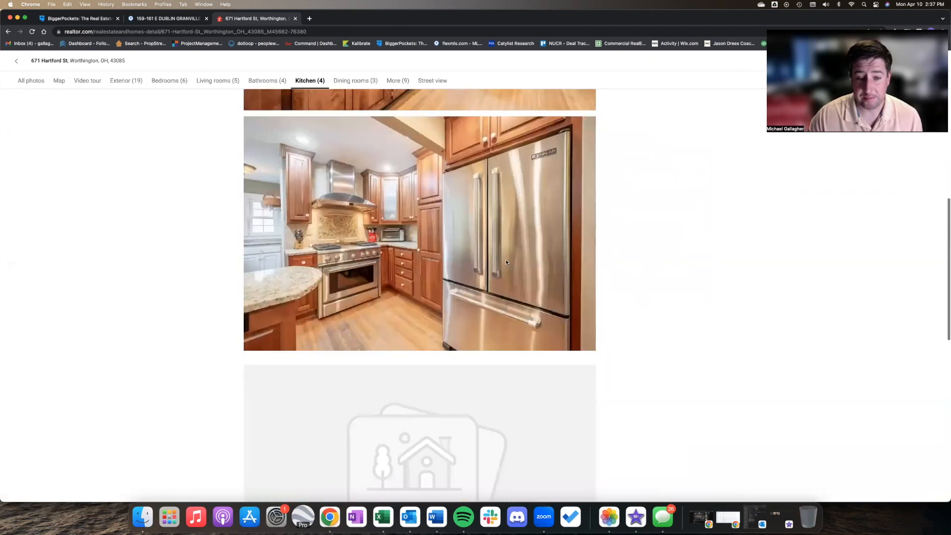
{"action": "scroll", "scroll_direction": "down", "scroll_amount": 3}
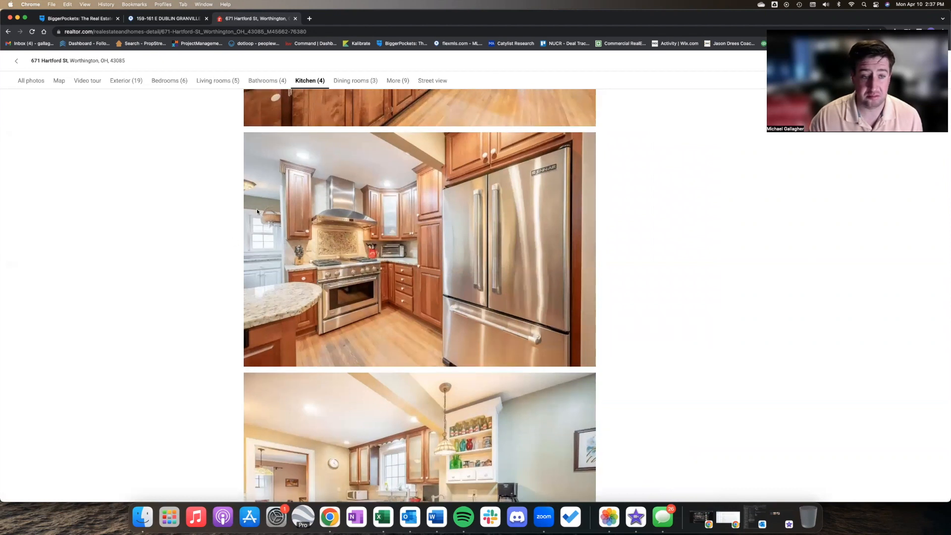
{"action": "left_click", "coordinate": [267, 80]}
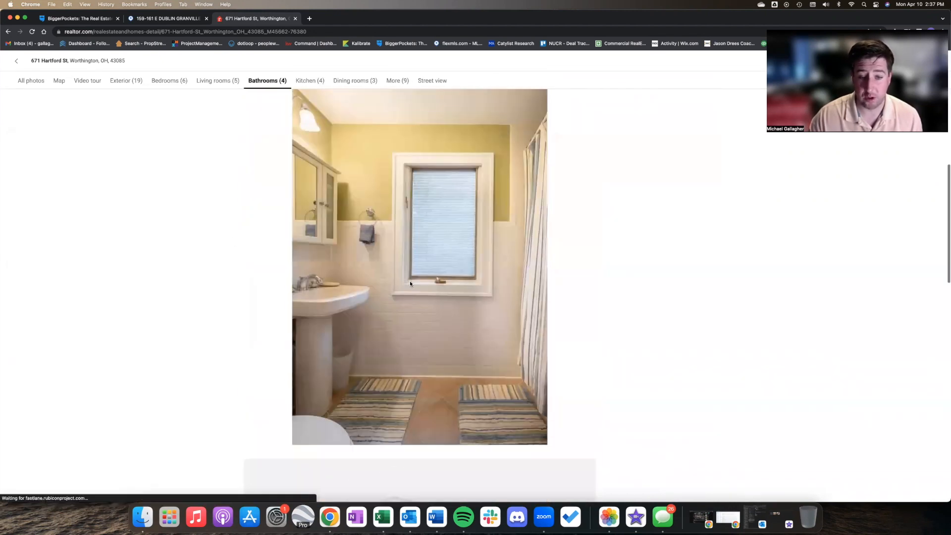
{"action": "scroll", "scroll_direction": "down", "scroll_amount": 3}
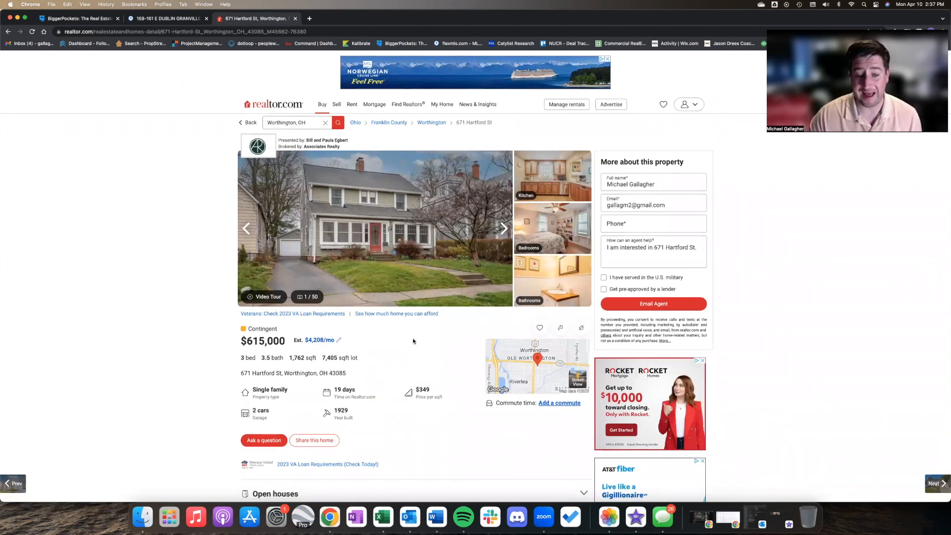
Step: Scroll 671 Hartford St down to its $4,208 Monthly payment section
{"action": "scroll", "scroll_direction": "down", "scroll_amount": 3}
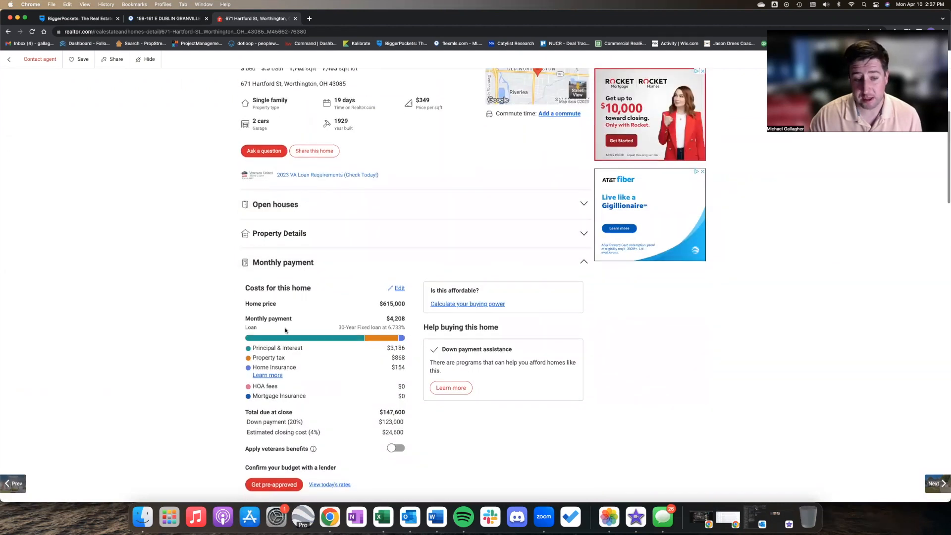
{"action": "scroll", "scroll_direction": "down", "scroll_amount": 3}
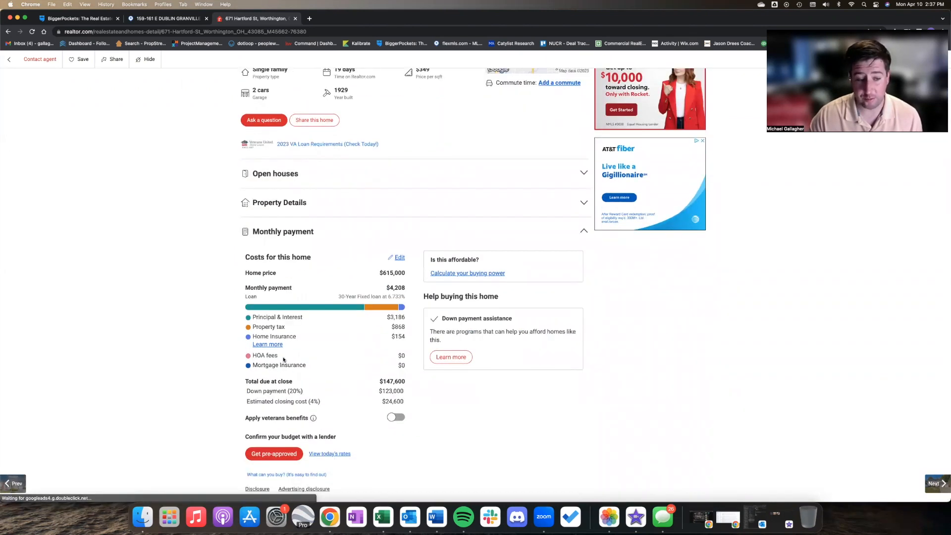
{"action": "scroll", "scroll_direction": "down", "scroll_amount": 3}
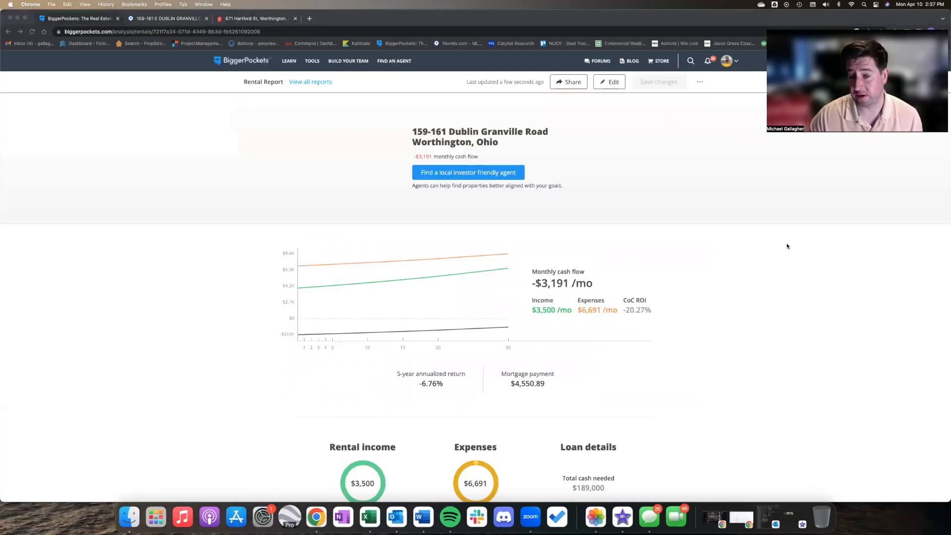
Step: Review the duplex report's -$3,191 cash flow, then return to the 671 Hartford St listing
{"action": "scroll", "scroll_direction": "down", "scroll_amount": 3}
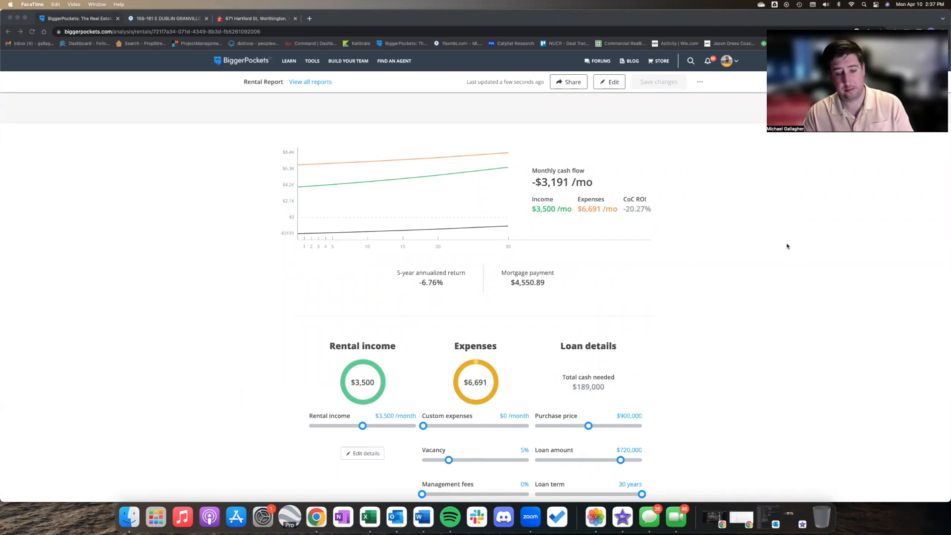
{"action": "mouse_move", "coordinate": [771, 249]}
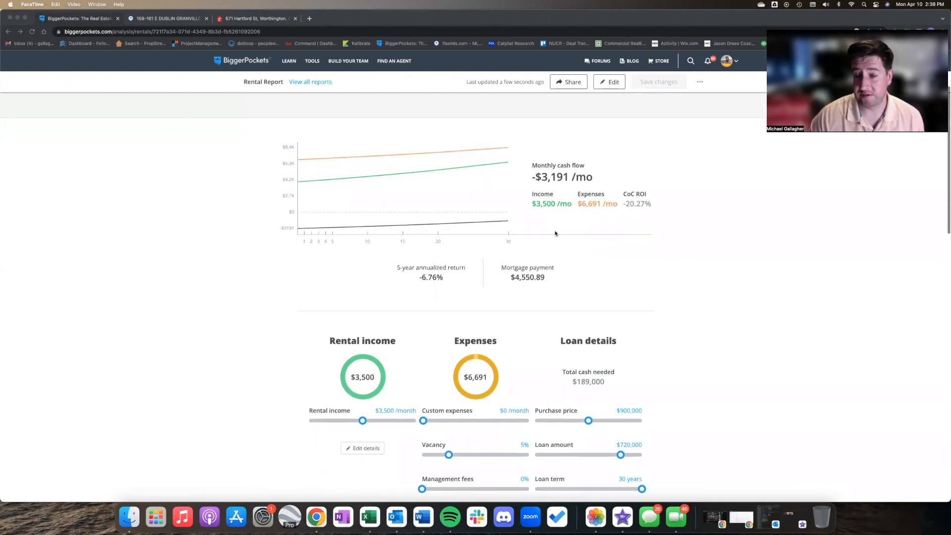
{"action": "mouse_move", "coordinate": [719, 272]}
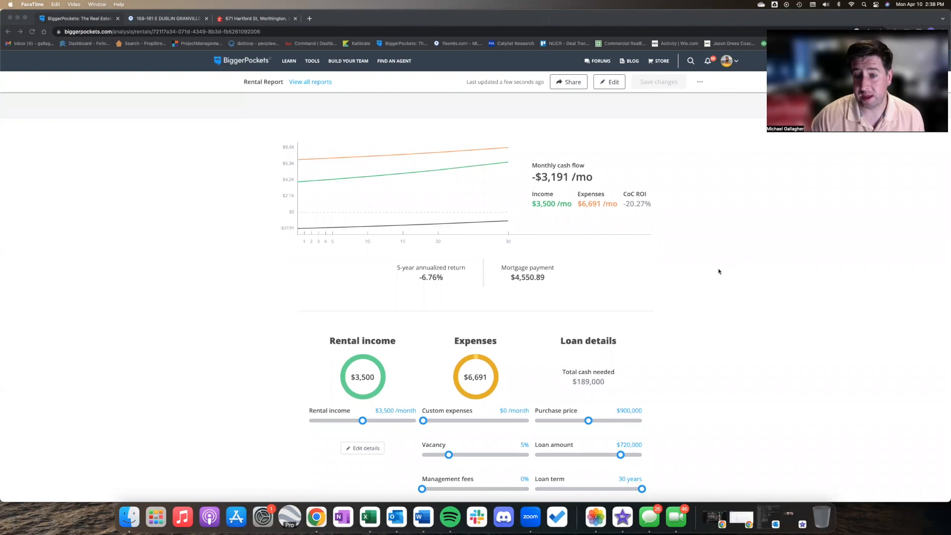
{"action": "mouse_move", "coordinate": [261, 48]}
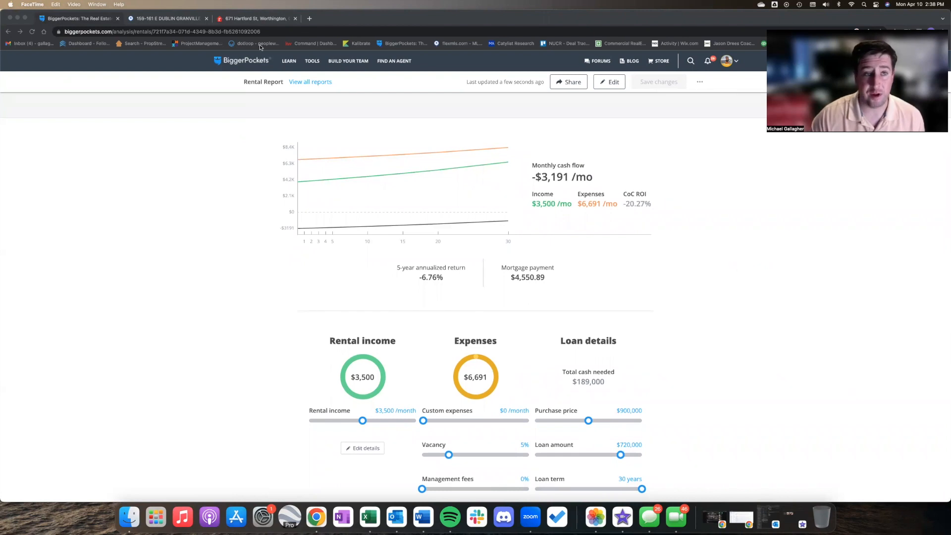
{"action": "left_click", "coordinate": [258, 19]}
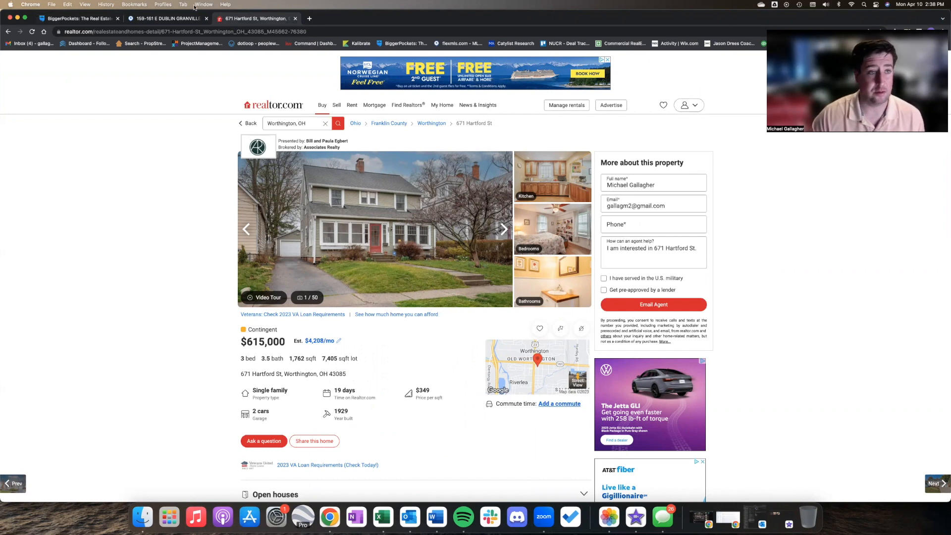
{"action": "left_click", "coordinate": [168, 19]}
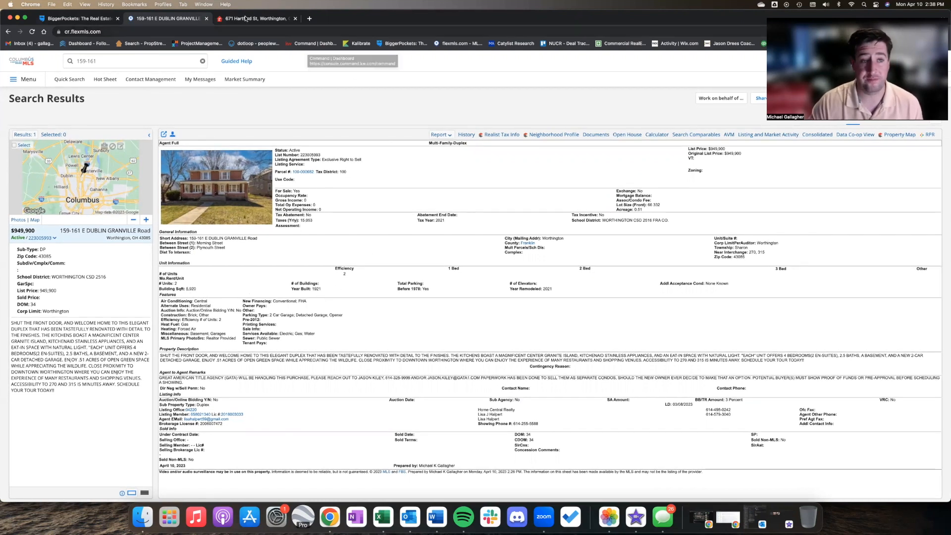
{"action": "left_click", "coordinate": [250, 18]}
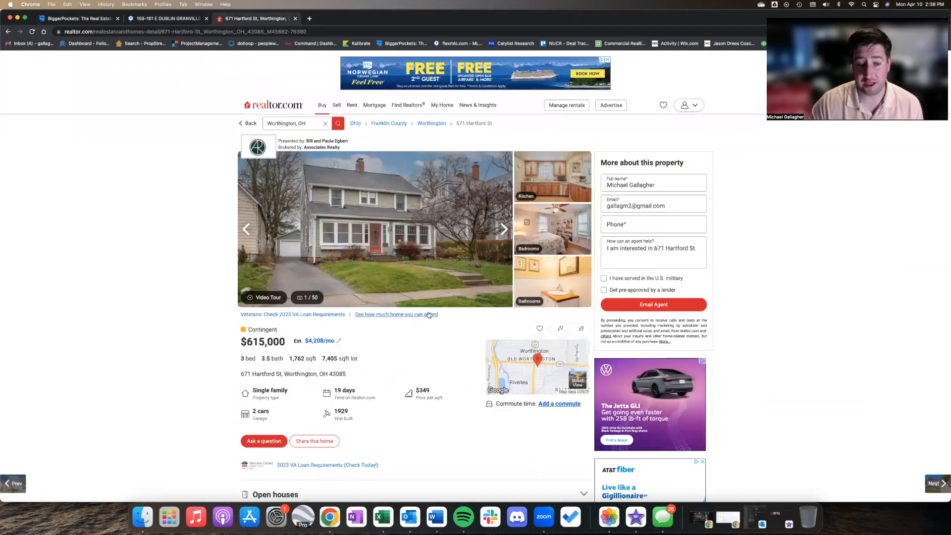
{"action": "mouse_move", "coordinate": [427, 363]}
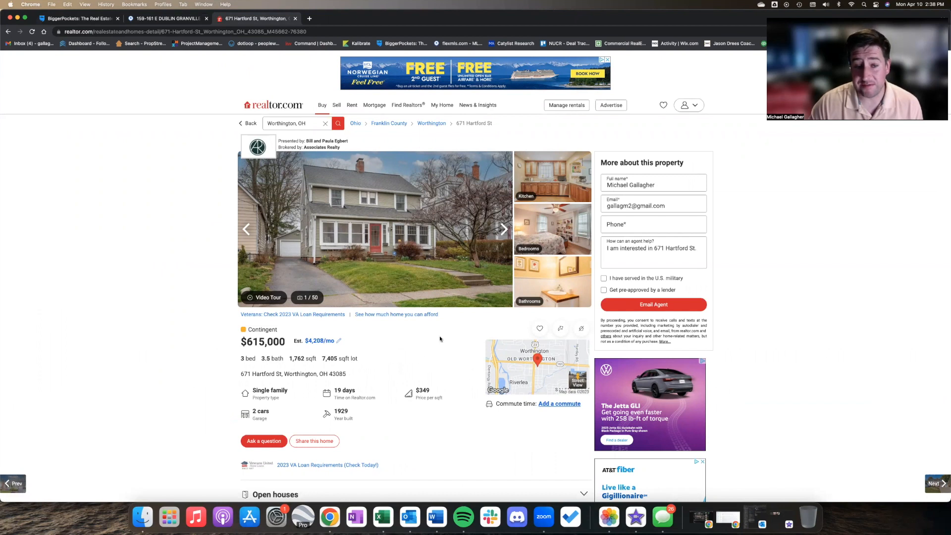
{"action": "mouse_move", "coordinate": [411, 351]}
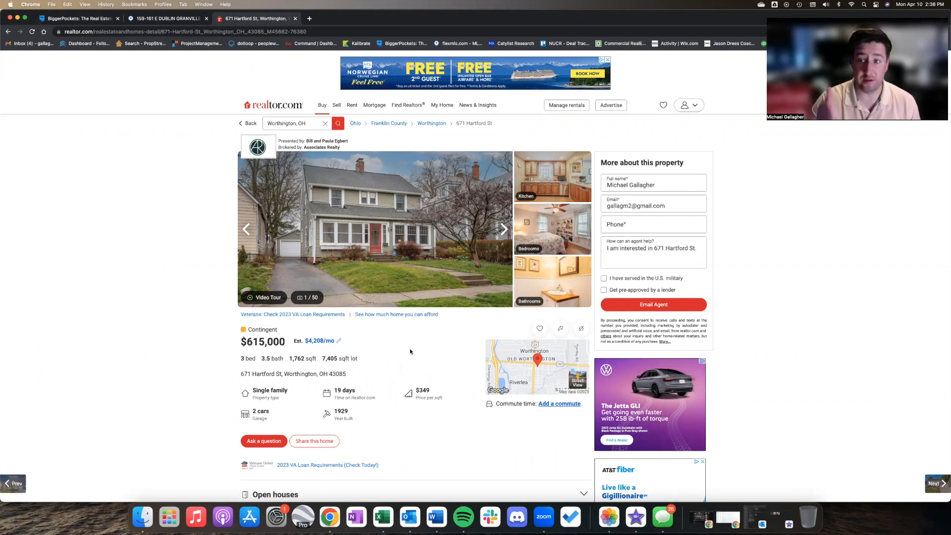
{"action": "mouse_move", "coordinate": [412, 351]}
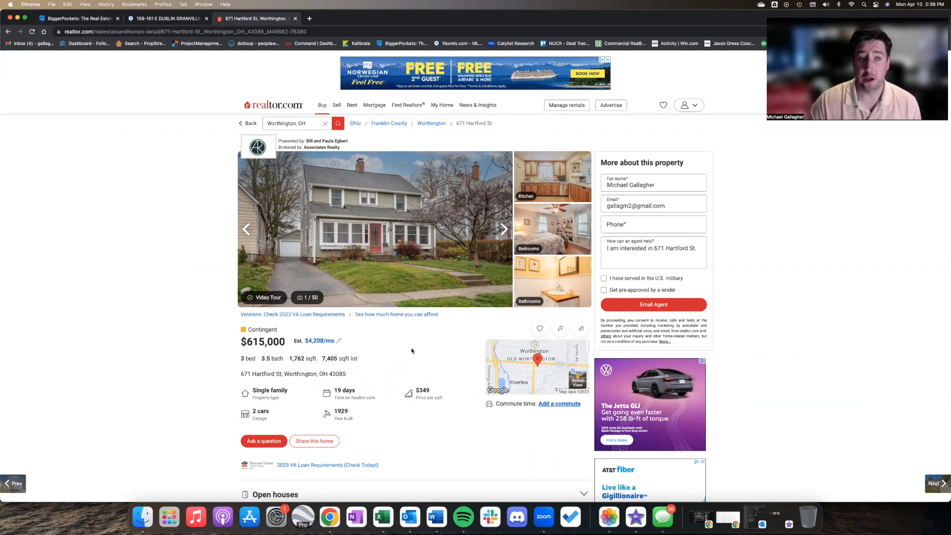
{"action": "mouse_move", "coordinate": [151, 277]}
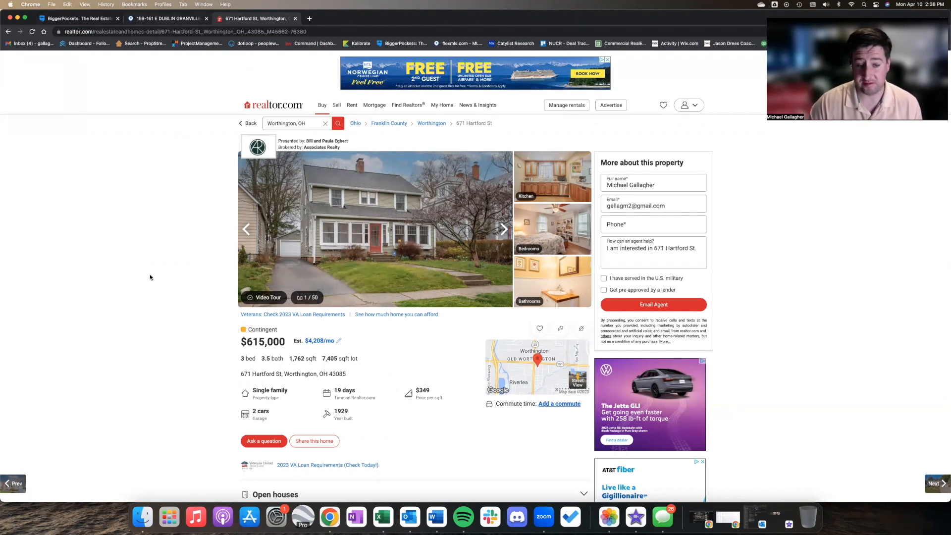
{"action": "scroll", "scroll_direction": "down", "scroll_amount": 3}
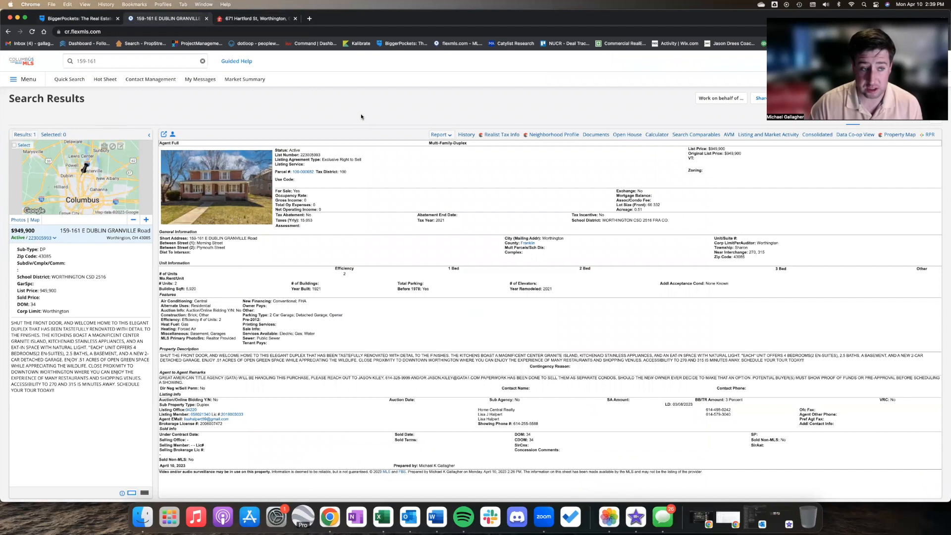
{"action": "mouse_move", "coordinate": [277, 116]}
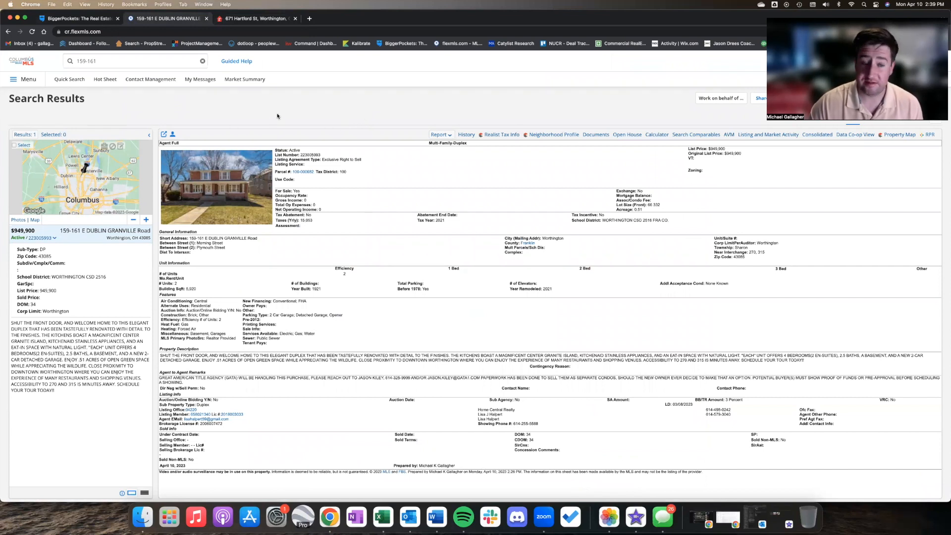
{"action": "left_click", "coordinate": [256, 19]}
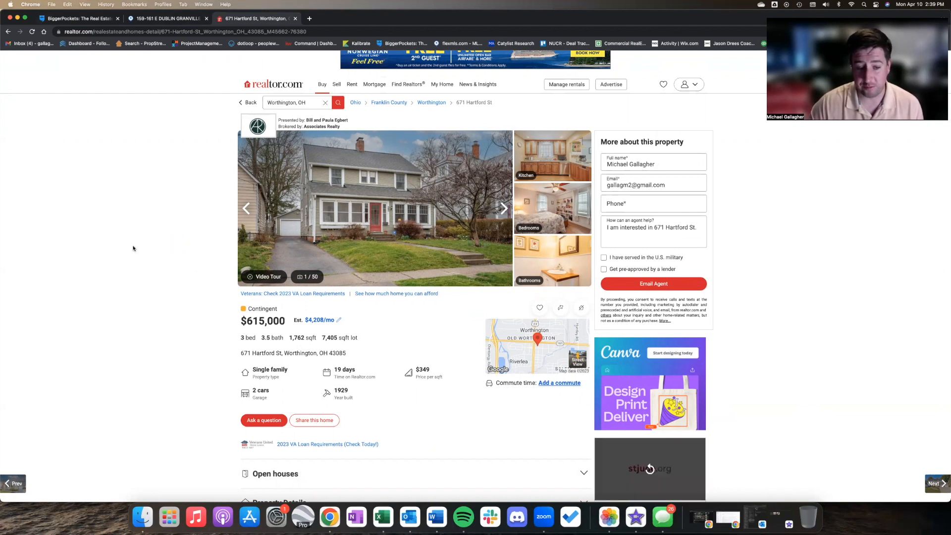
Step: Scroll the 671 Hartford St listing details down to Monthly payment
{"action": "scroll", "scroll_direction": "down", "scroll_amount": 3}
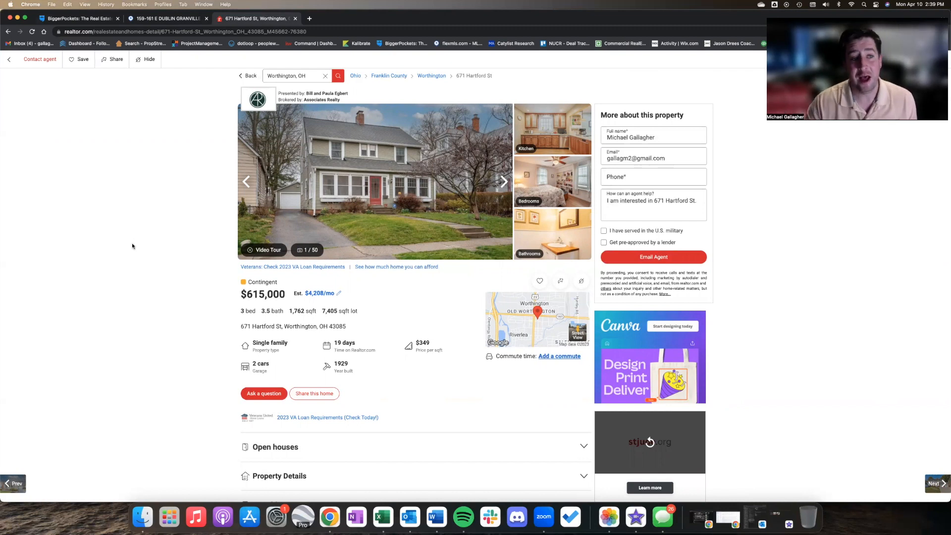
{"action": "scroll", "scroll_direction": "down", "scroll_amount": 3}
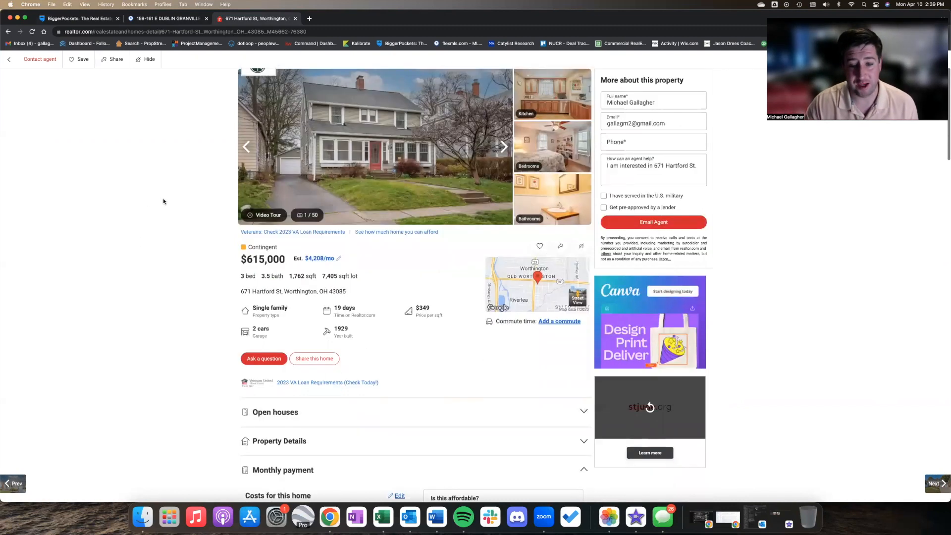
{"action": "scroll", "scroll_direction": "down", "scroll_amount": 3}
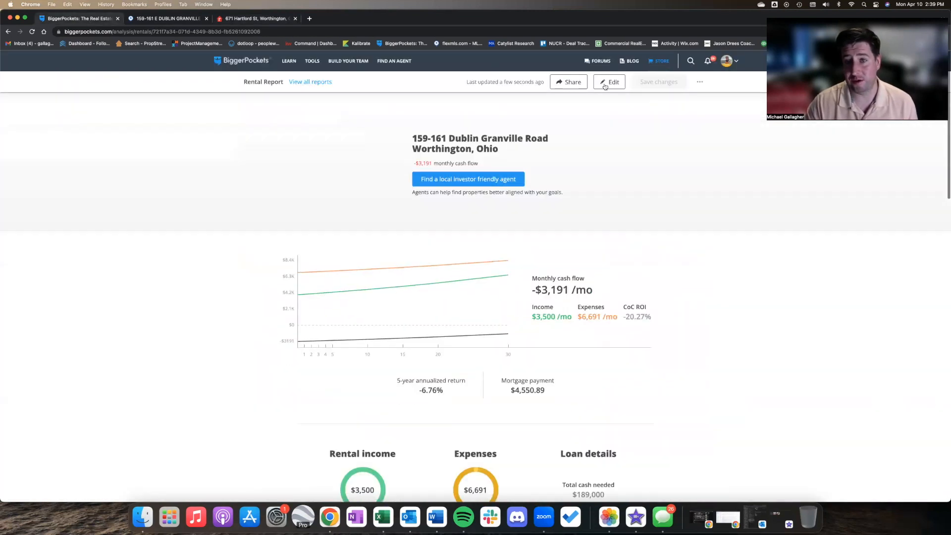
Step: Set the duplex's gross monthly income to 7000 and update the analysis
{"action": "left_click", "coordinate": [609, 82]}
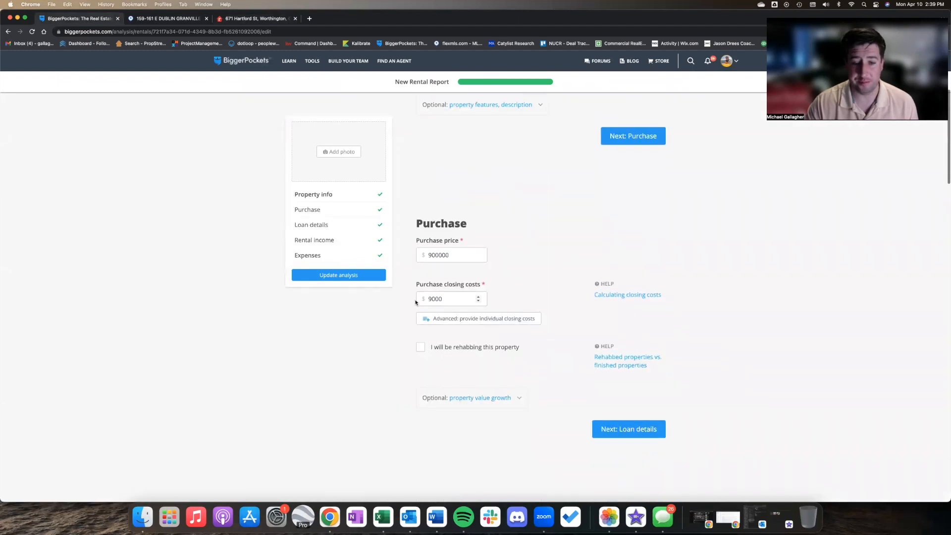
{"action": "scroll", "scroll_direction": "down", "scroll_amount": 3}
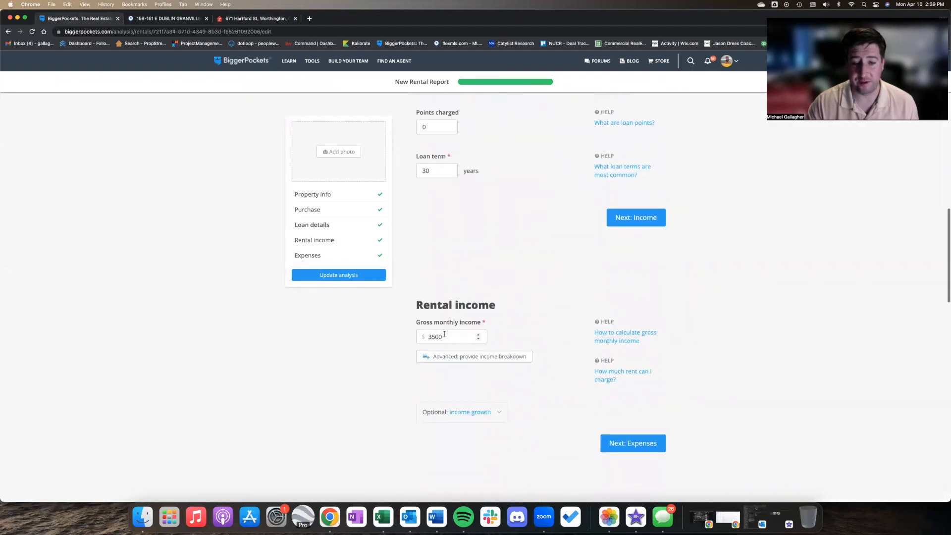
{"action": "type", "text": "7000"}
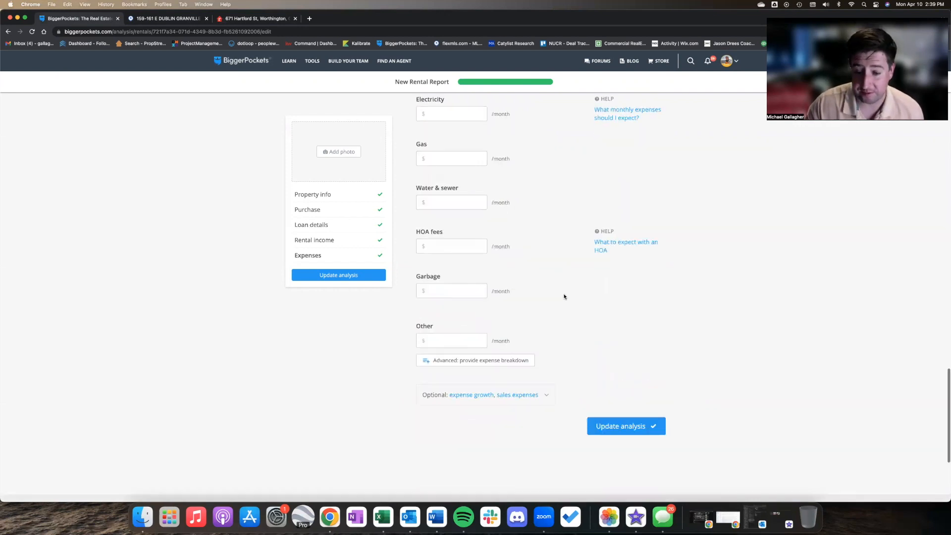
{"action": "left_click", "coordinate": [626, 427]}
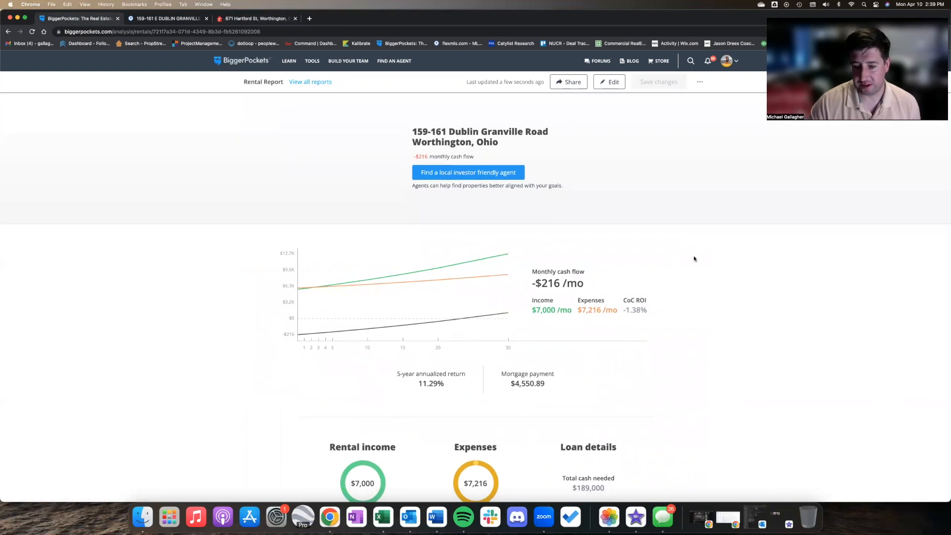
Step: Review the report's $7,216 expenses, $52,008 NOI, 5.78% cap rate and -1.38% CoC ROI
{"action": "scroll", "scroll_direction": "down", "scroll_amount": 3}
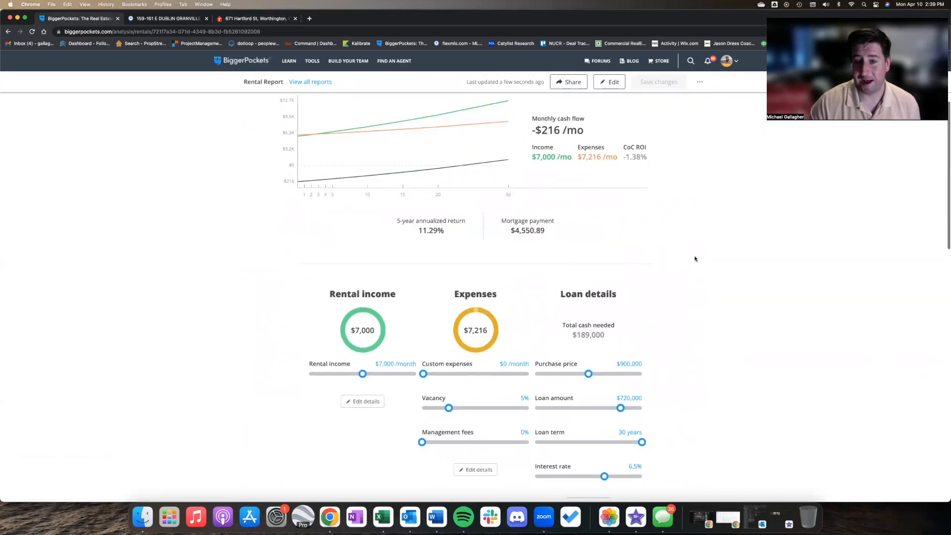
{"action": "scroll", "scroll_direction": "down", "scroll_amount": 3}
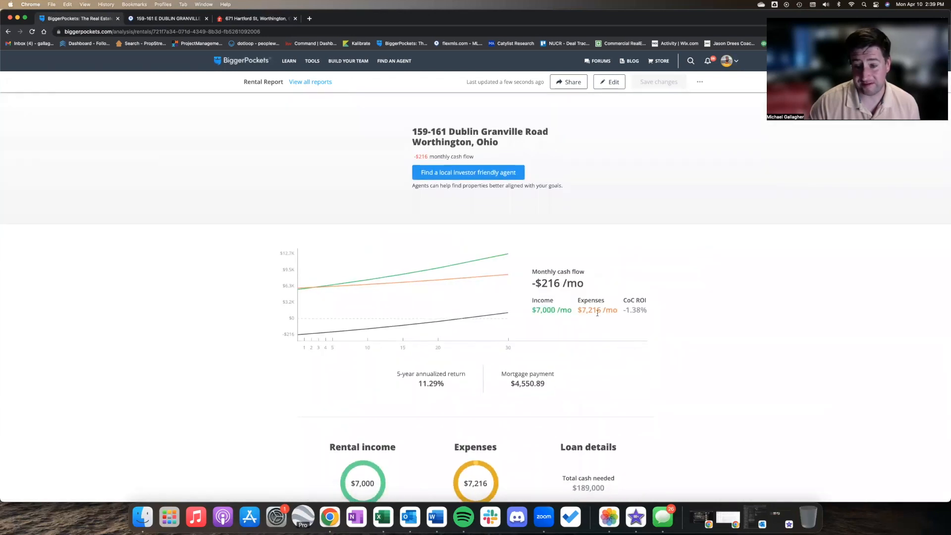
{"action": "scroll", "scroll_direction": "down", "scroll_amount": 3}
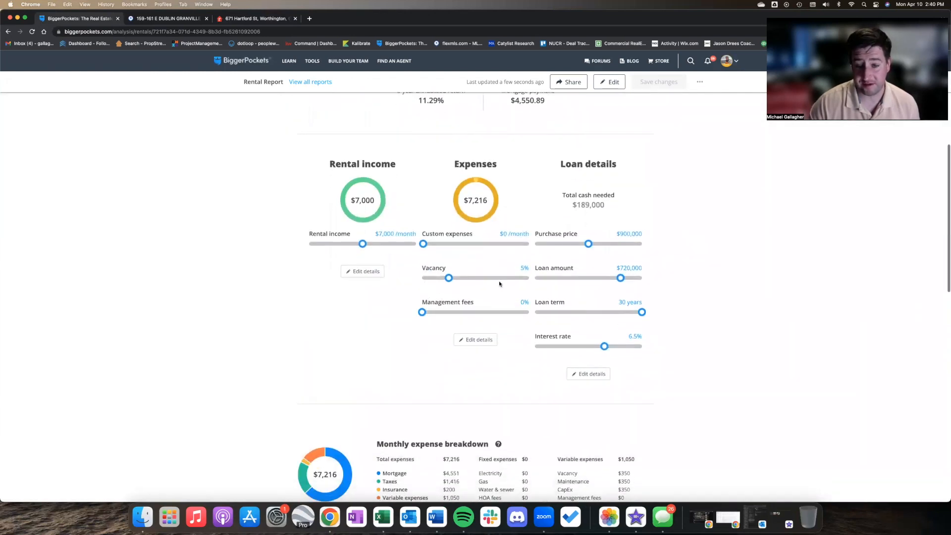
{"action": "scroll", "scroll_direction": "down", "scroll_amount": 3}
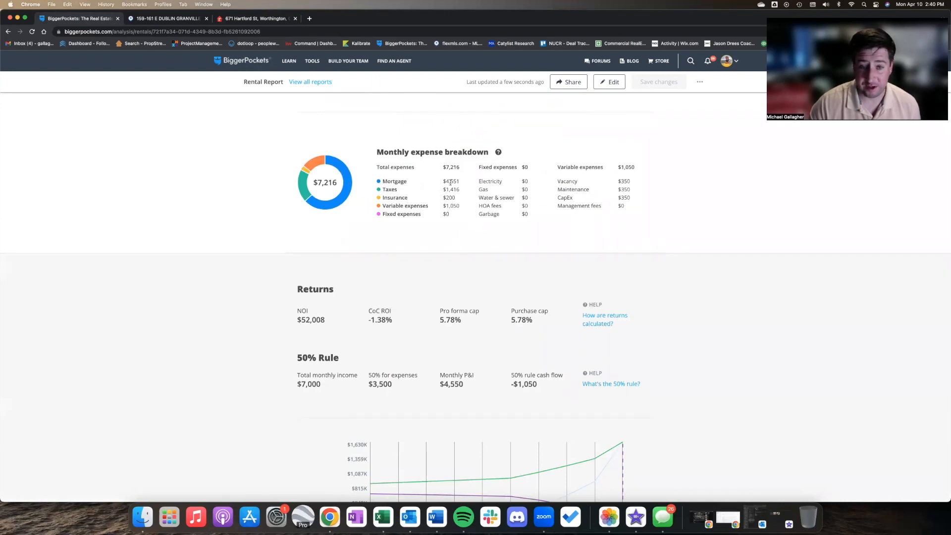
{"action": "mouse_move", "coordinate": [456, 212]}
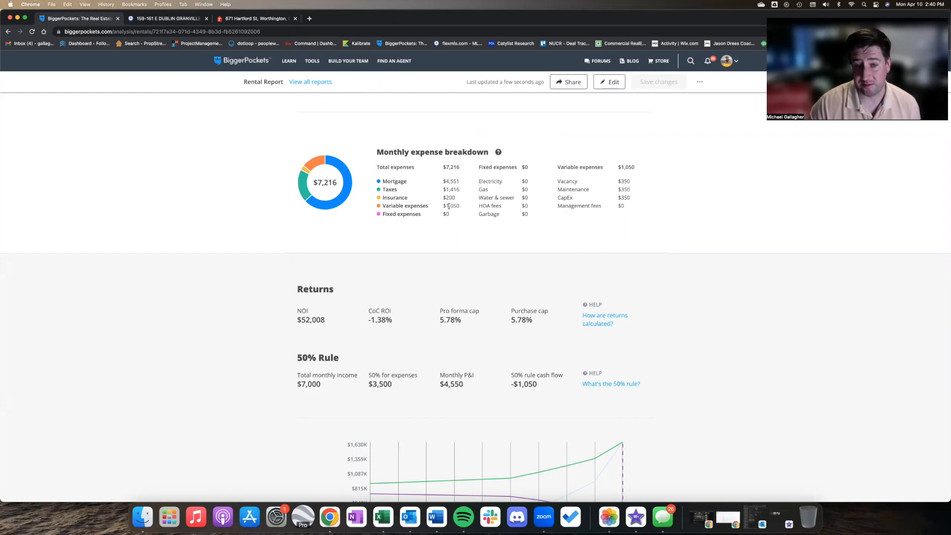
{"action": "scroll", "scroll_direction": "down", "scroll_amount": 3}
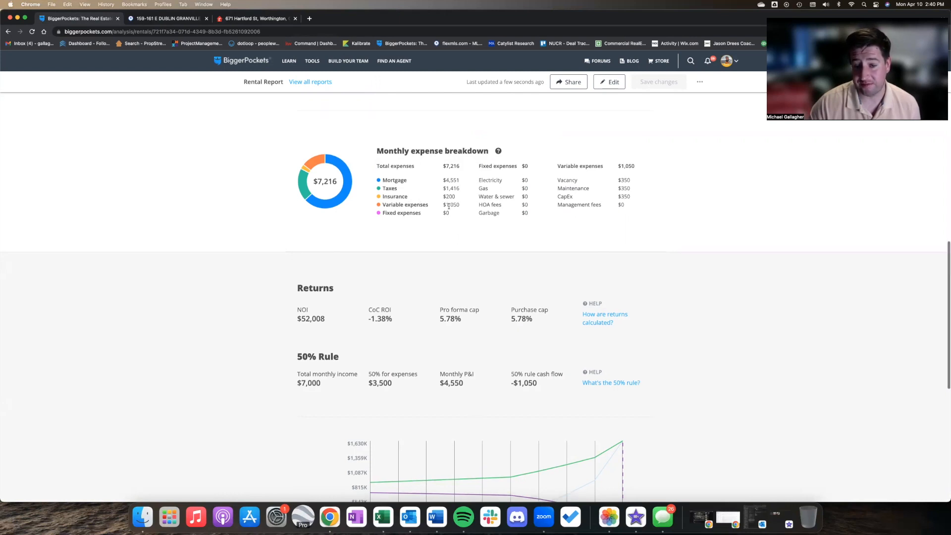
{"action": "scroll", "scroll_direction": "down", "scroll_amount": 3}
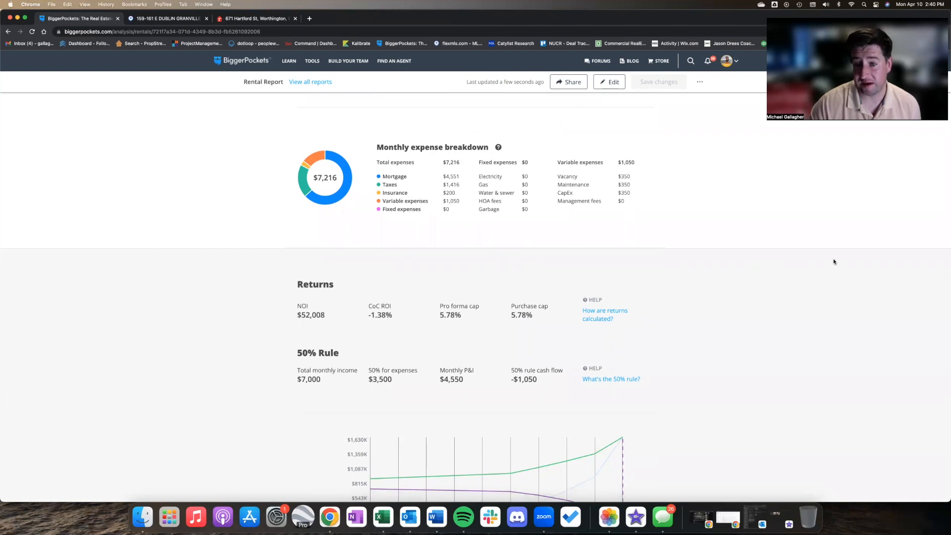
{"action": "mouse_move", "coordinate": [577, 271]}
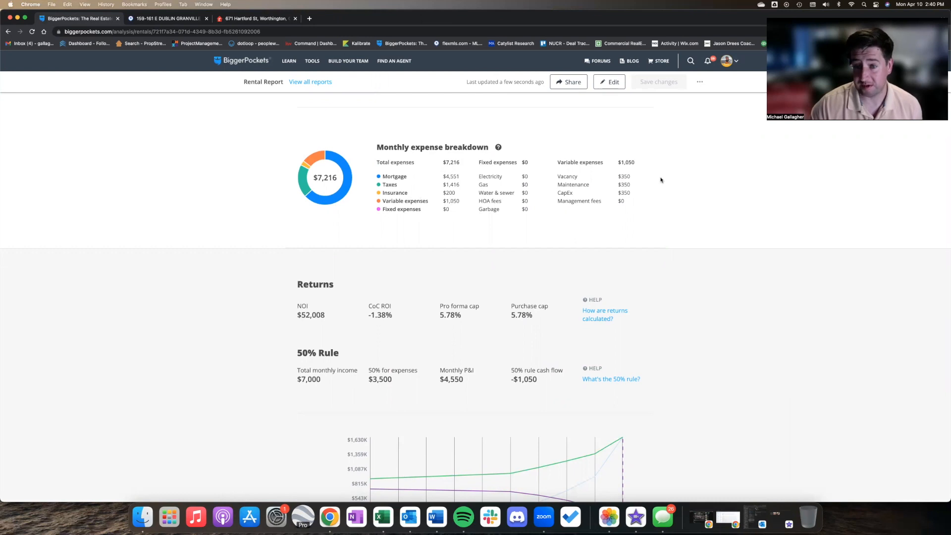
{"action": "mouse_move", "coordinate": [636, 174]}
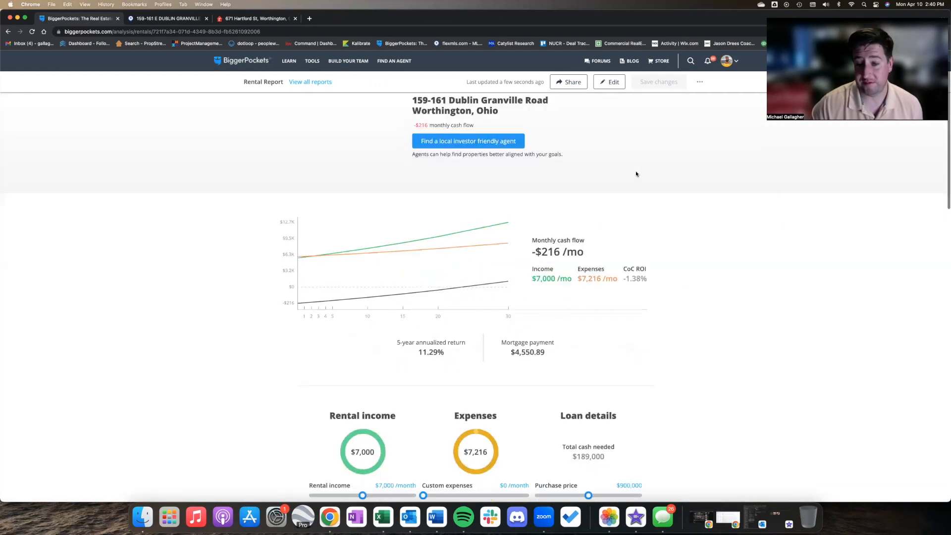
{"action": "scroll", "scroll_direction": "down", "scroll_amount": 3}
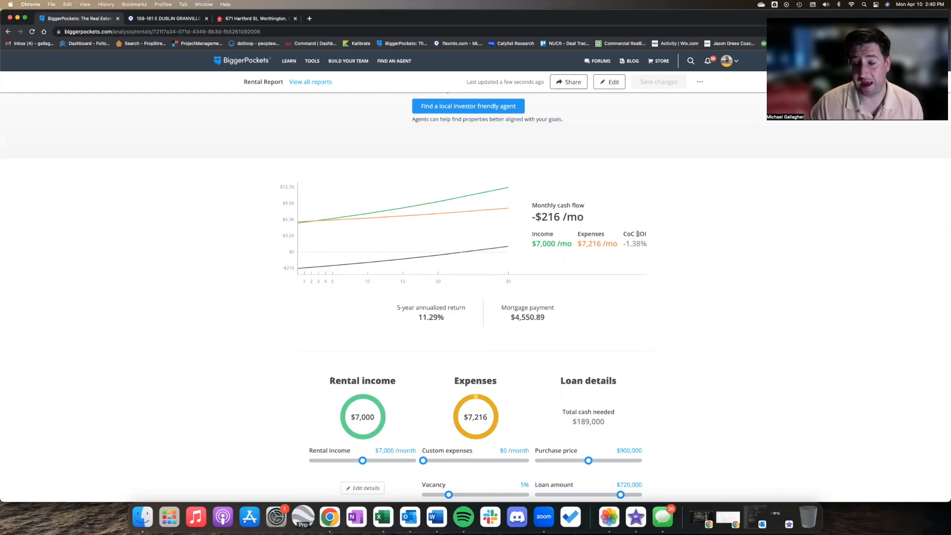
{"action": "mouse_move", "coordinate": [595, 182]}
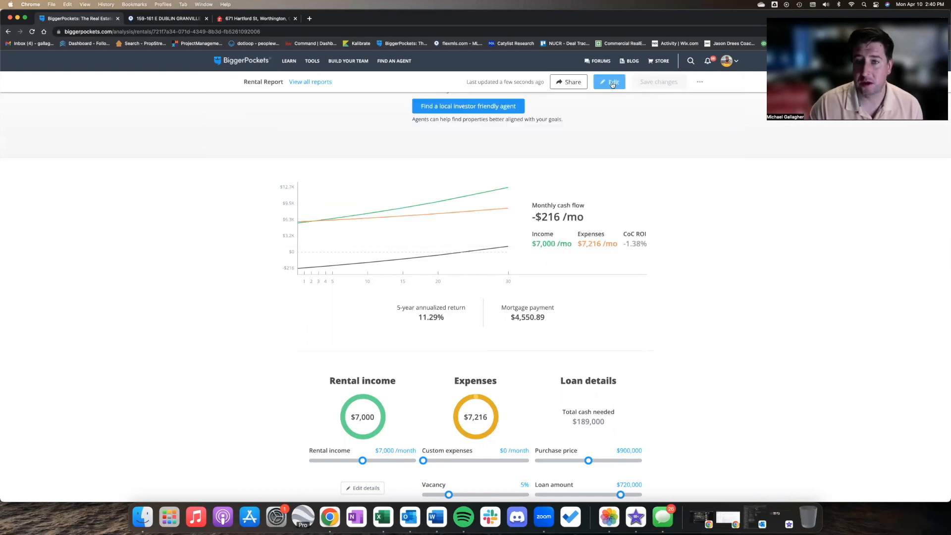
Step: Change gross monthly income to 3500, clear Repairs, Vacancy and CapEx, and update the analysis
{"action": "left_click", "coordinate": [609, 81]}
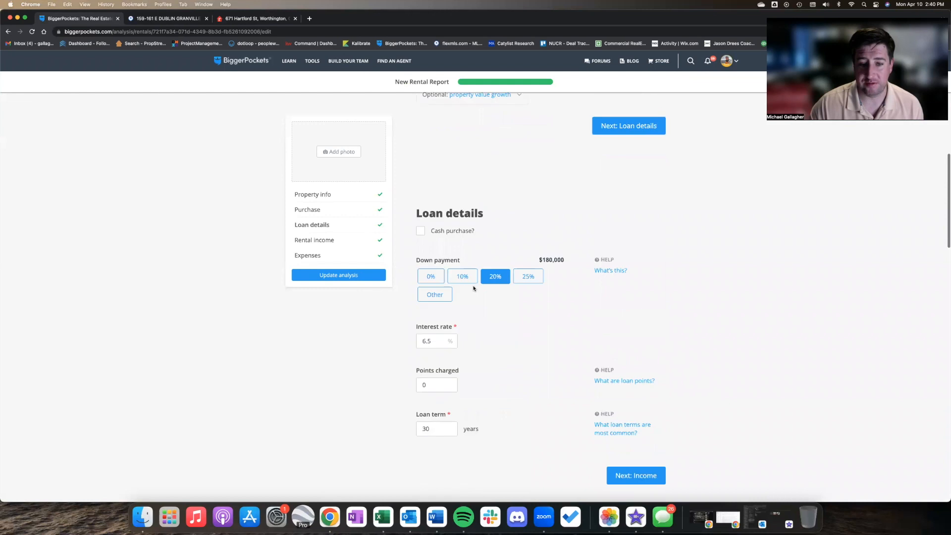
{"action": "left_click", "coordinate": [629, 125]}
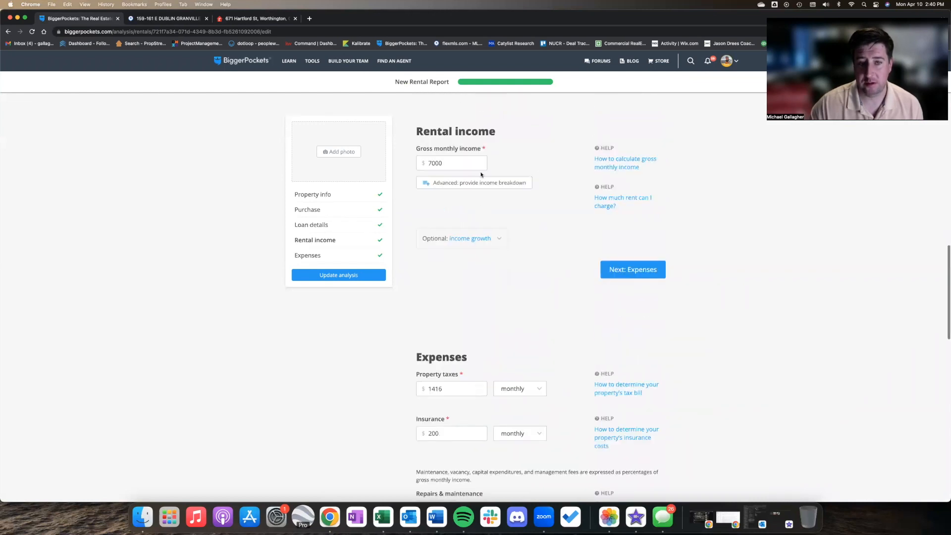
{"action": "left_click", "coordinate": [452, 163]}
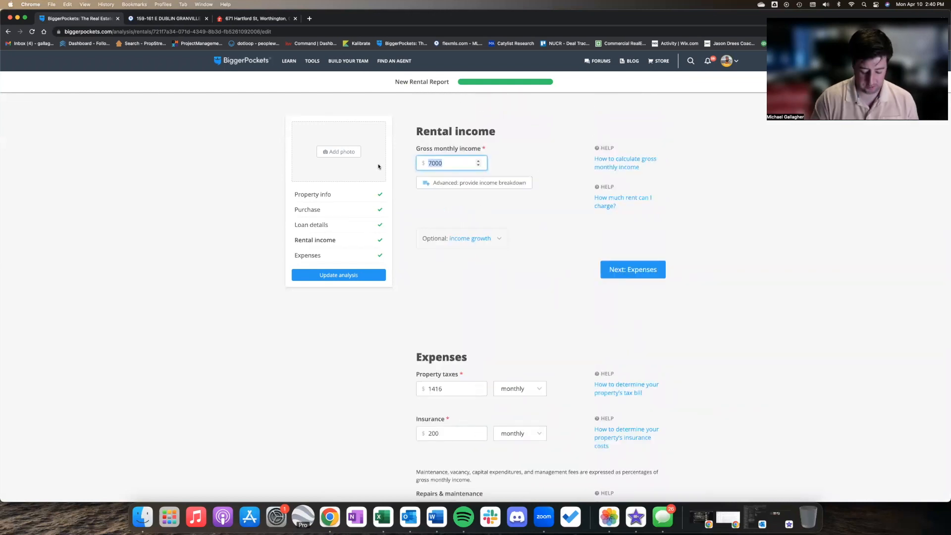
{"action": "type", "text": "3500"}
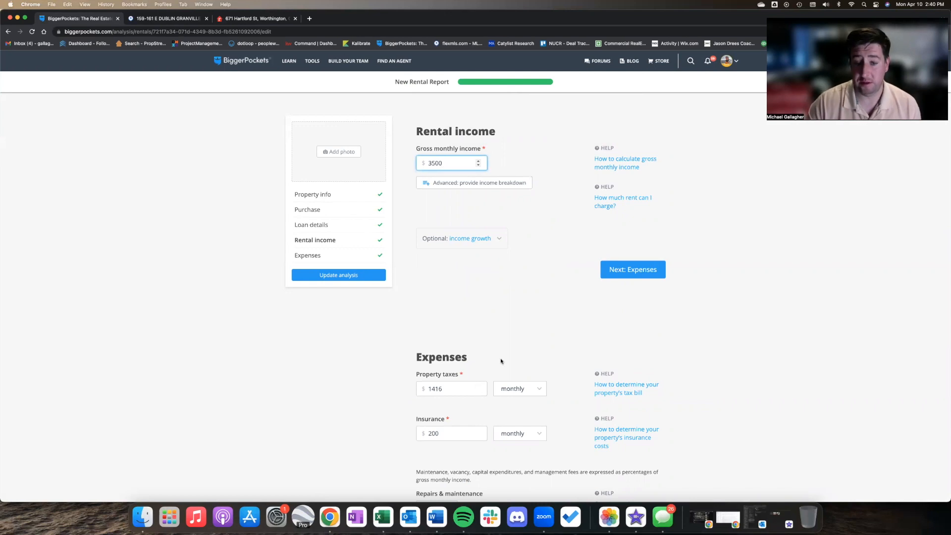
{"action": "scroll", "scroll_direction": "down", "scroll_amount": 3}
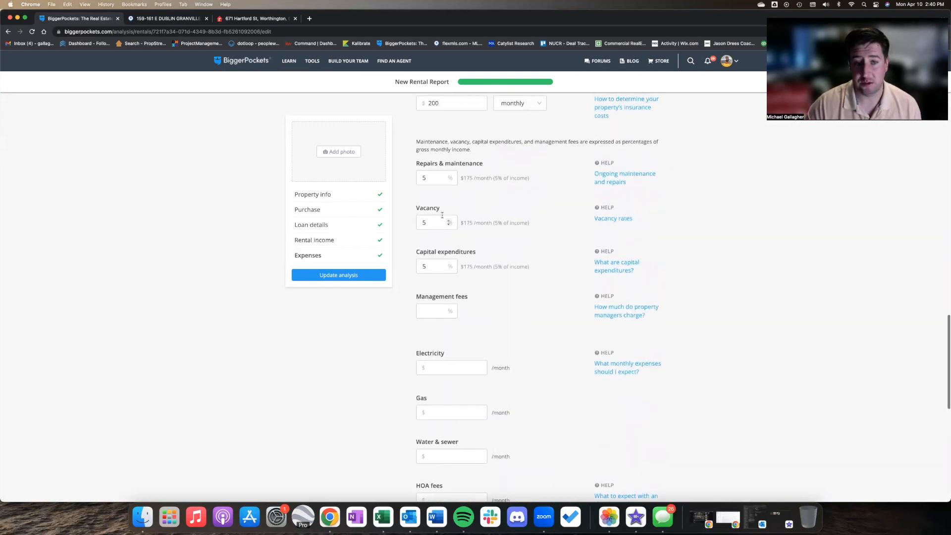
{"action": "left_click", "coordinate": [433, 178]}
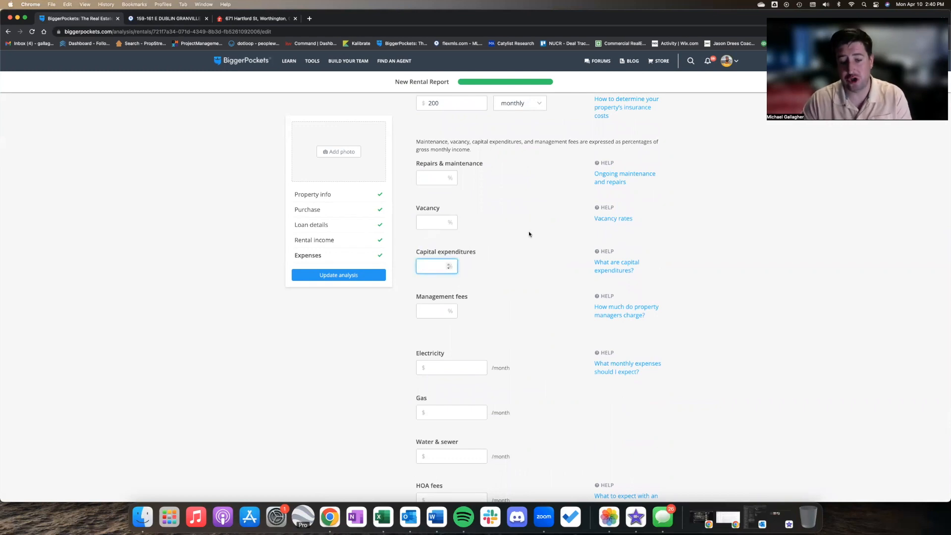
{"action": "scroll", "scroll_direction": "down", "scroll_amount": 3}
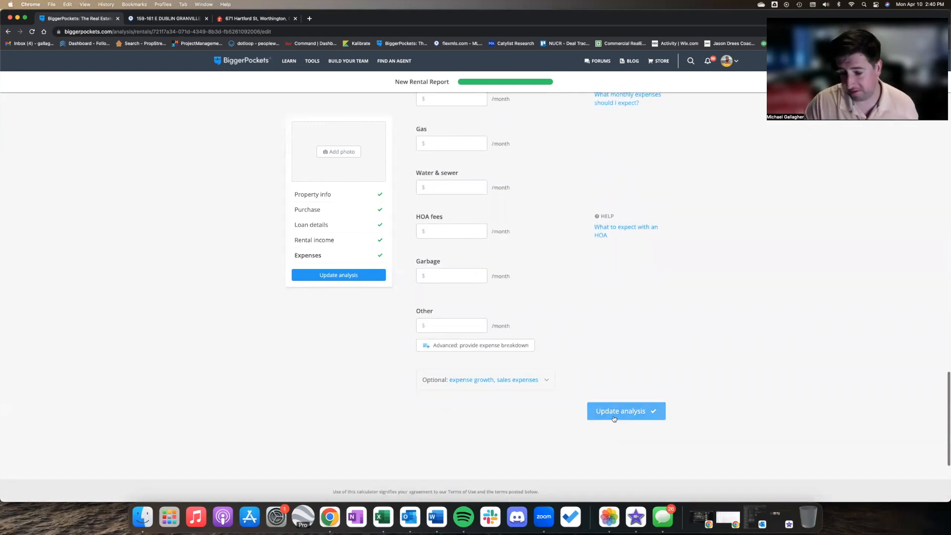
{"action": "left_click", "coordinate": [626, 411]}
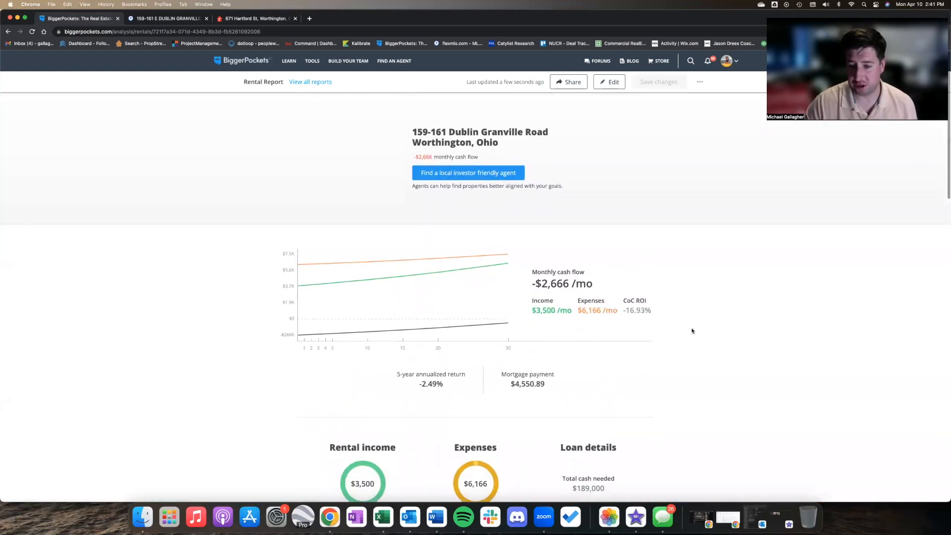
Step: Review the revised -$2,666/mo cash flow, then bring up the 671 Hartford St listing
{"action": "scroll", "scroll_direction": "down", "scroll_amount": 3}
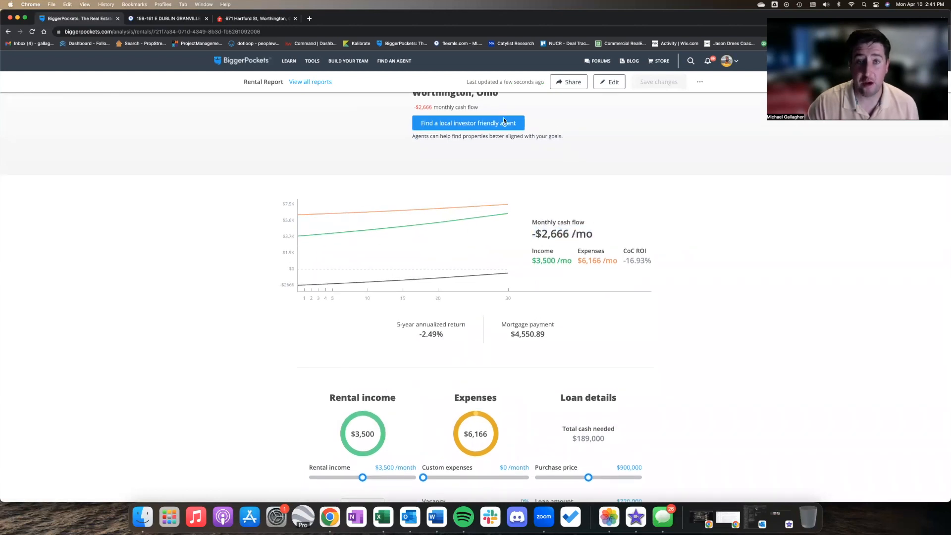
{"action": "left_click", "coordinate": [258, 18]}
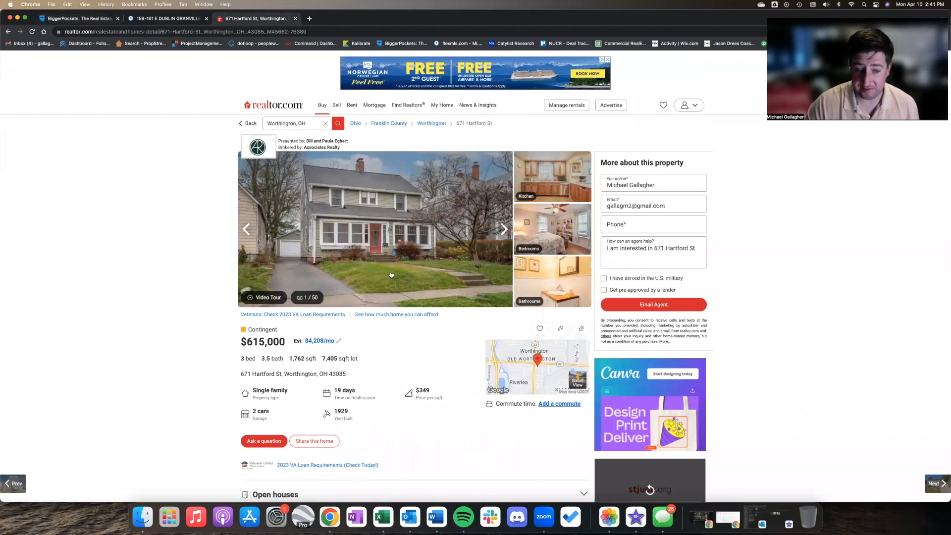
Step: Scroll through the 671 Hartford St estimated monthly payment breakdown
{"action": "scroll", "scroll_direction": "down", "scroll_amount": 3}
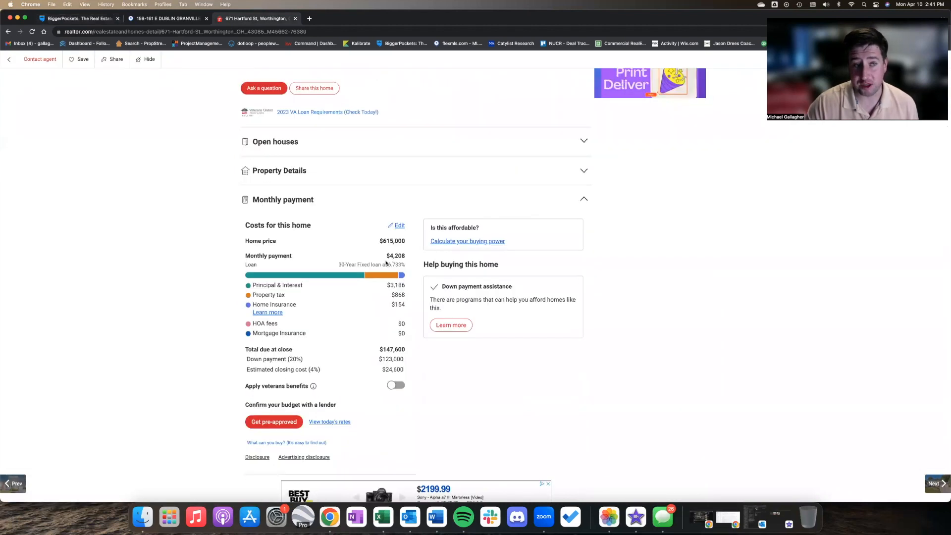
{"action": "scroll", "scroll_direction": "up", "scroll_amount": 3}
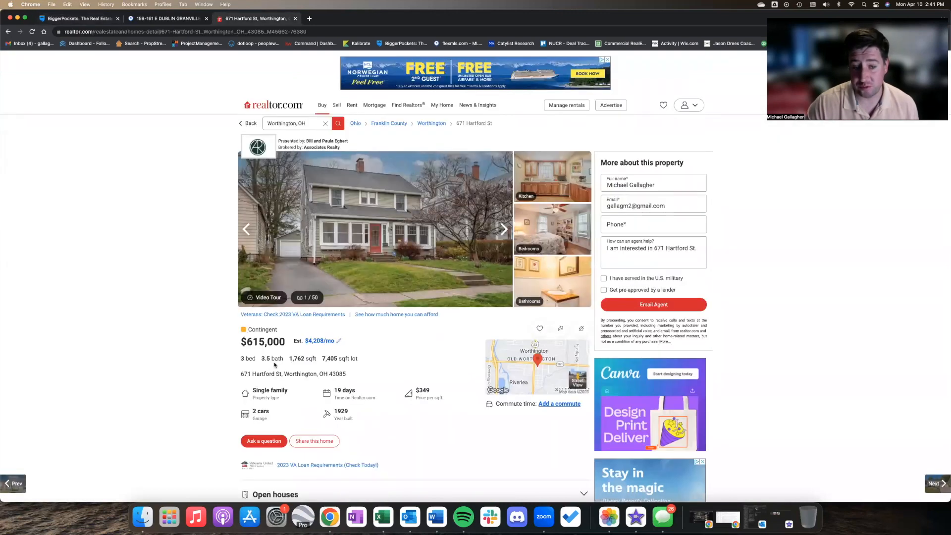
{"action": "scroll", "scroll_direction": "down", "scroll_amount": 3}
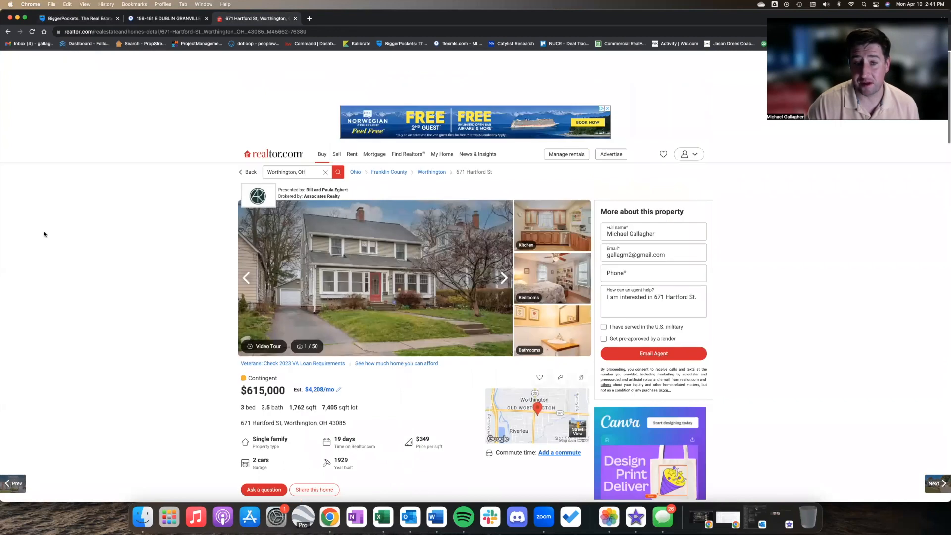
{"action": "scroll", "scroll_direction": "down", "scroll_amount": 3}
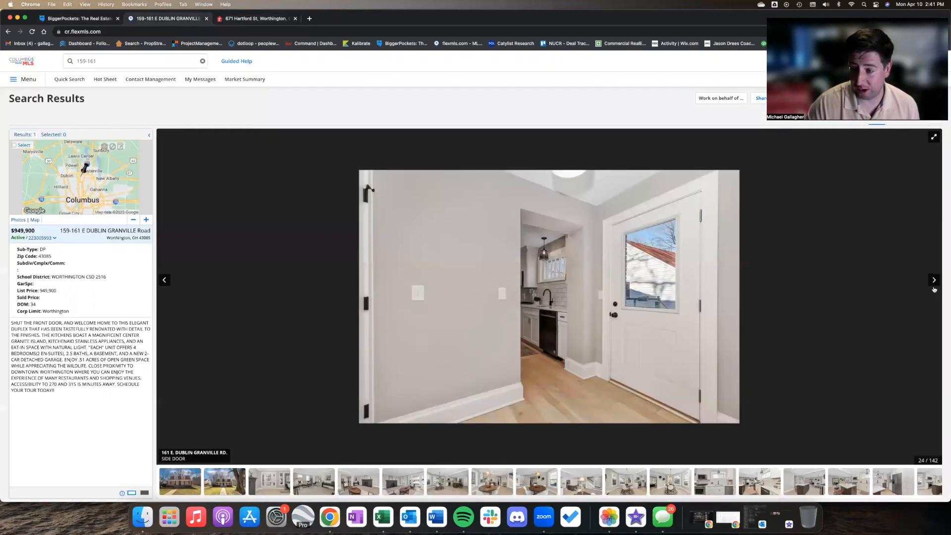
Step: Page the duplex gallery from photo 24 to photo 40, the second bedroom
{"action": "left_click", "coordinate": [934, 280]}
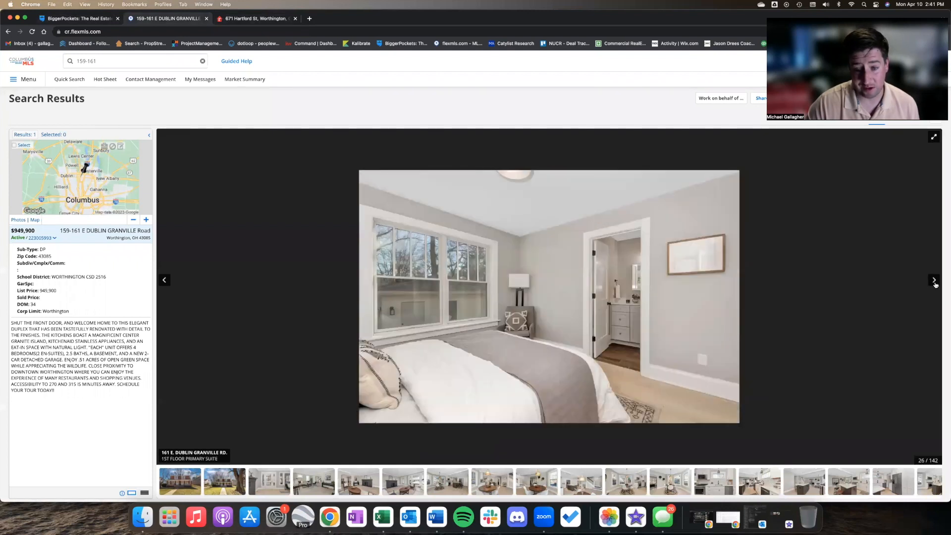
{"action": "left_click", "coordinate": [934, 280]}
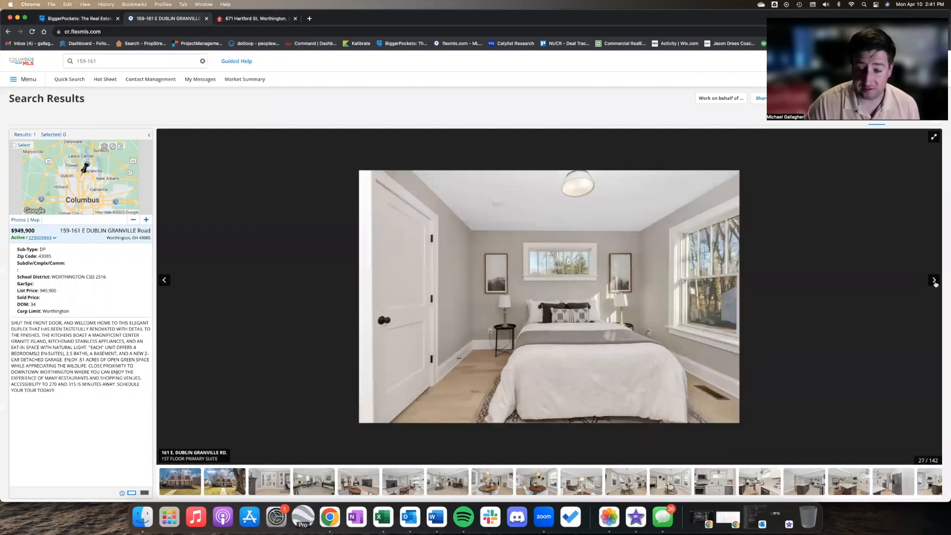
{"action": "left_click", "coordinate": [933, 280]}
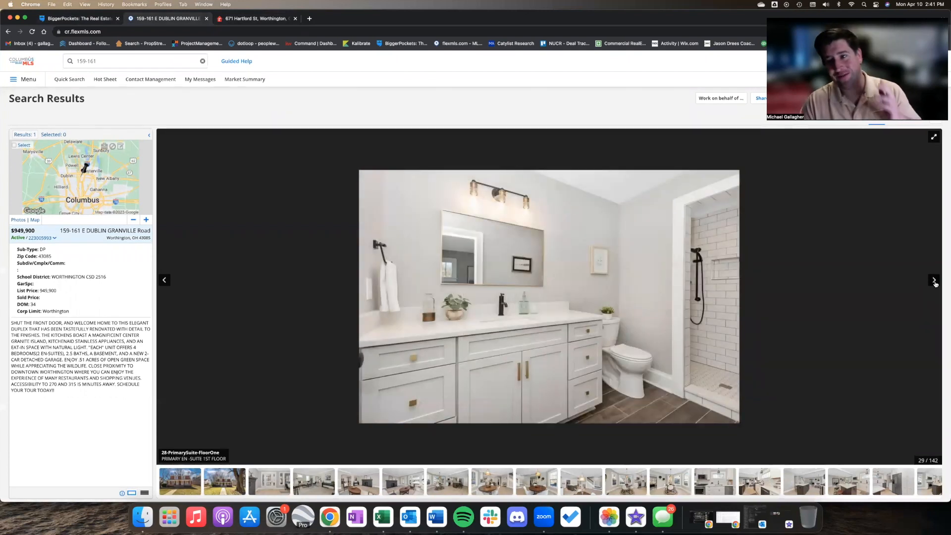
{"action": "left_click", "coordinate": [934, 280]}
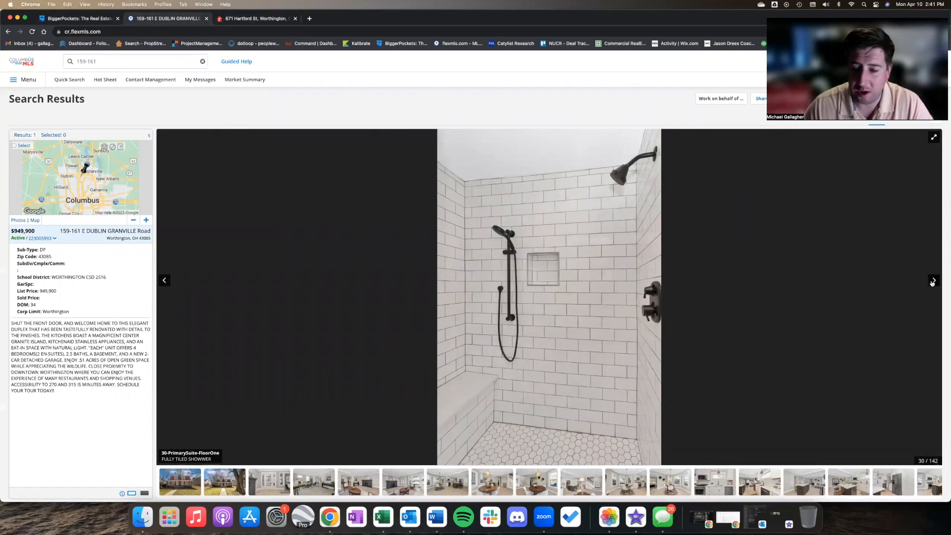
{"action": "left_click", "coordinate": [932, 281]}
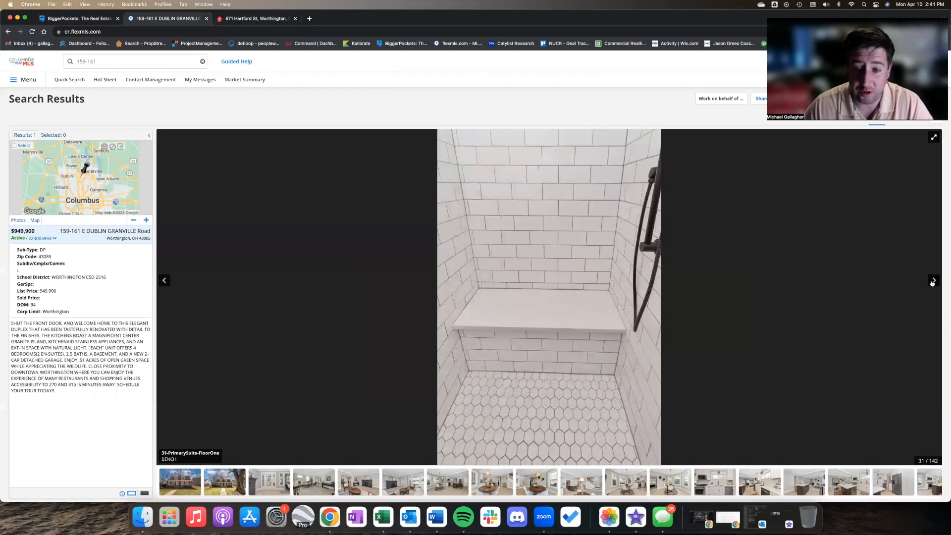
{"action": "left_click", "coordinate": [933, 280]}
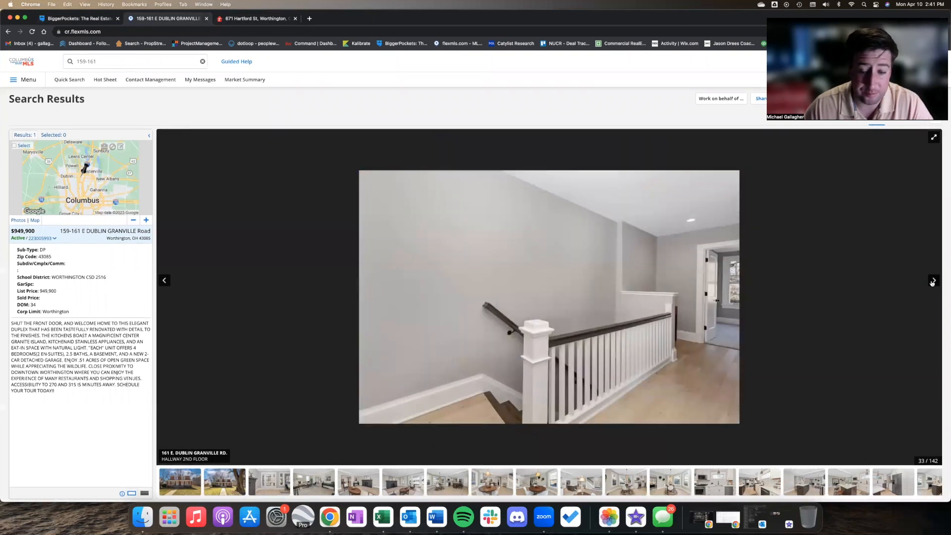
{"action": "left_click", "coordinate": [933, 281]}
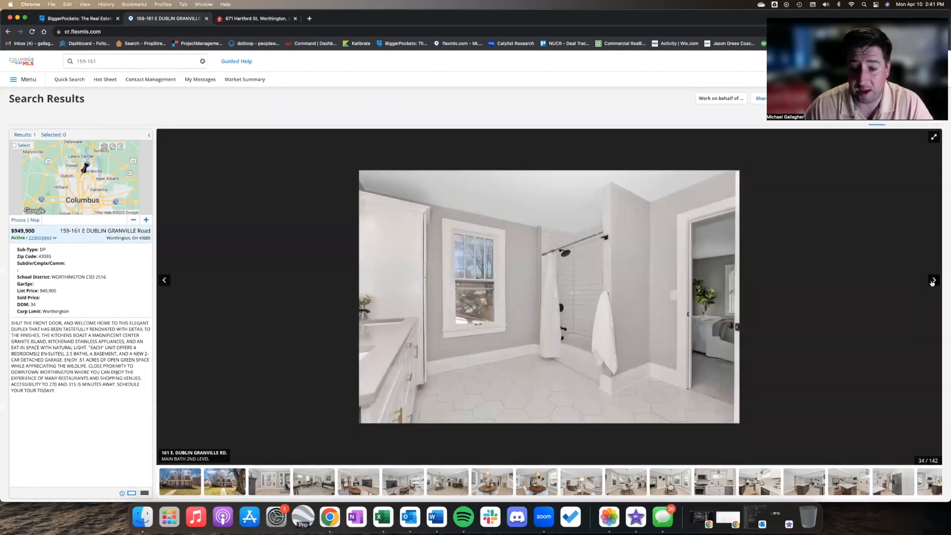
{"action": "left_click", "coordinate": [933, 280]}
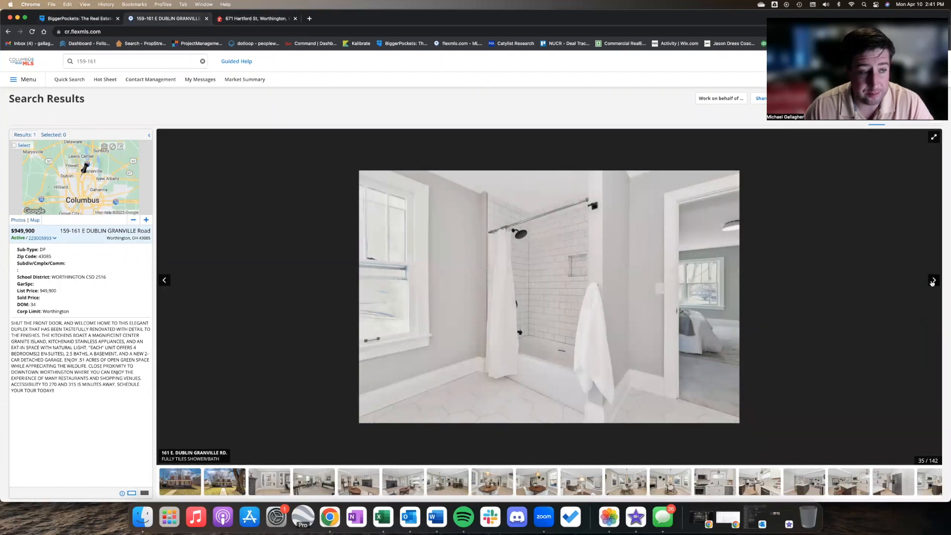
{"action": "left_click", "coordinate": [933, 281]}
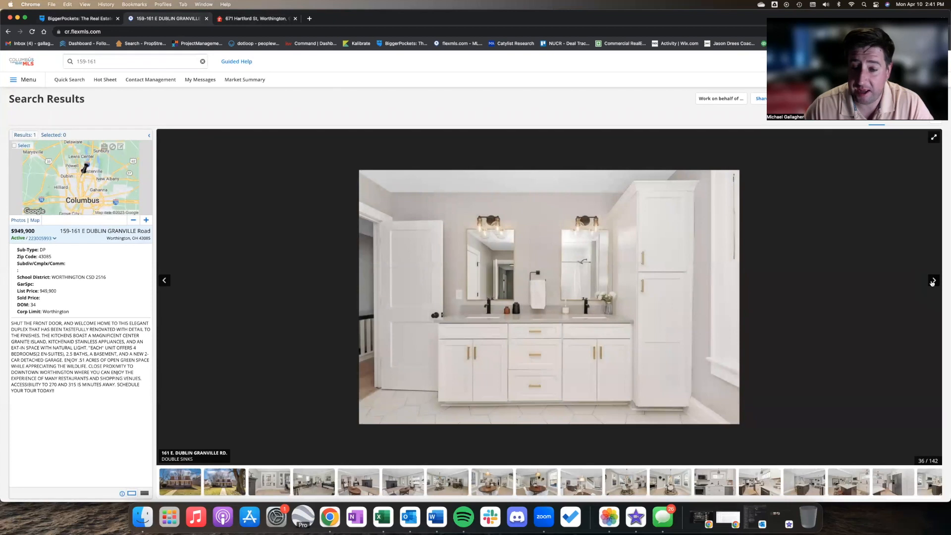
{"action": "left_click", "coordinate": [933, 281]}
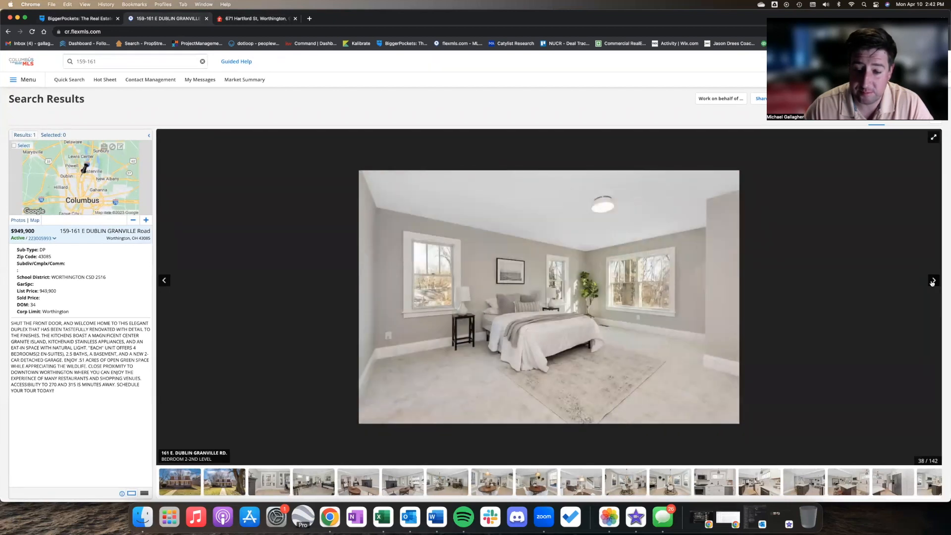
{"action": "left_click", "coordinate": [932, 280]}
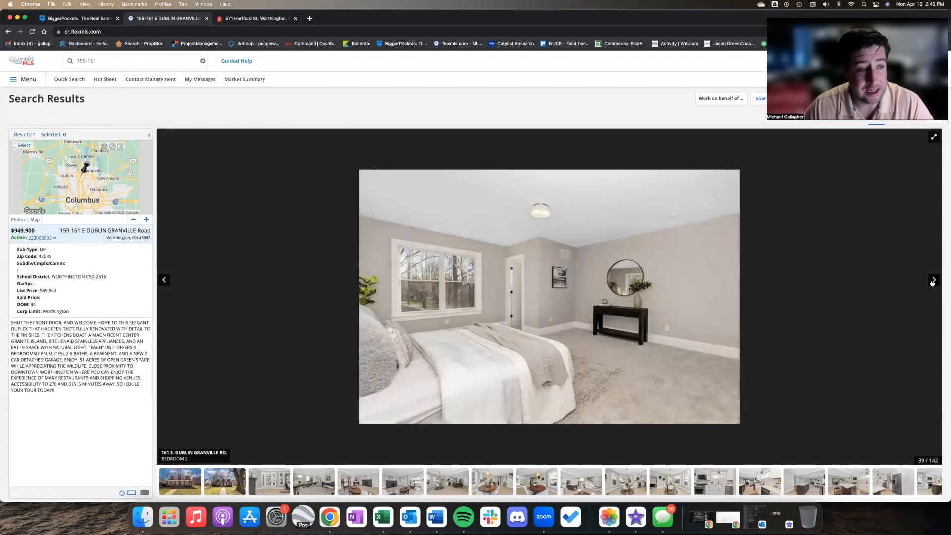
{"action": "left_click", "coordinate": [933, 280]}
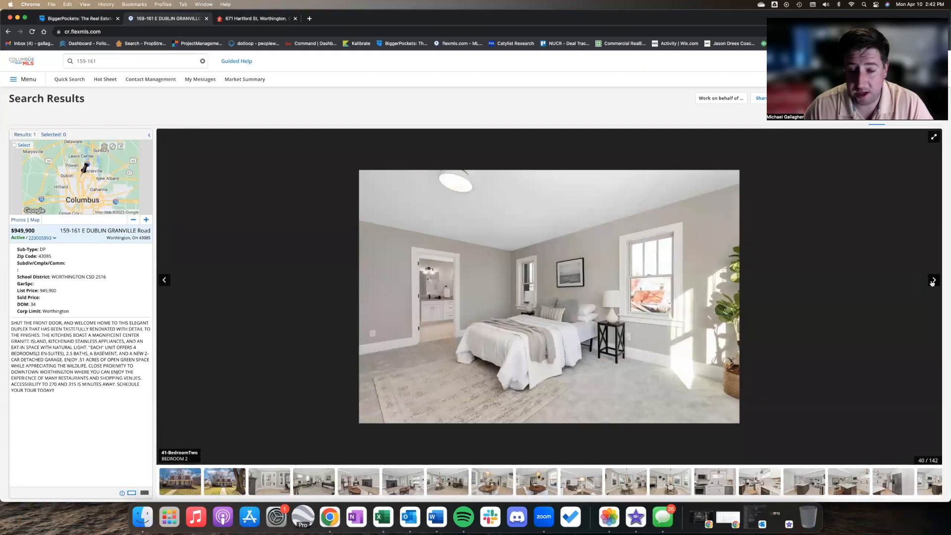